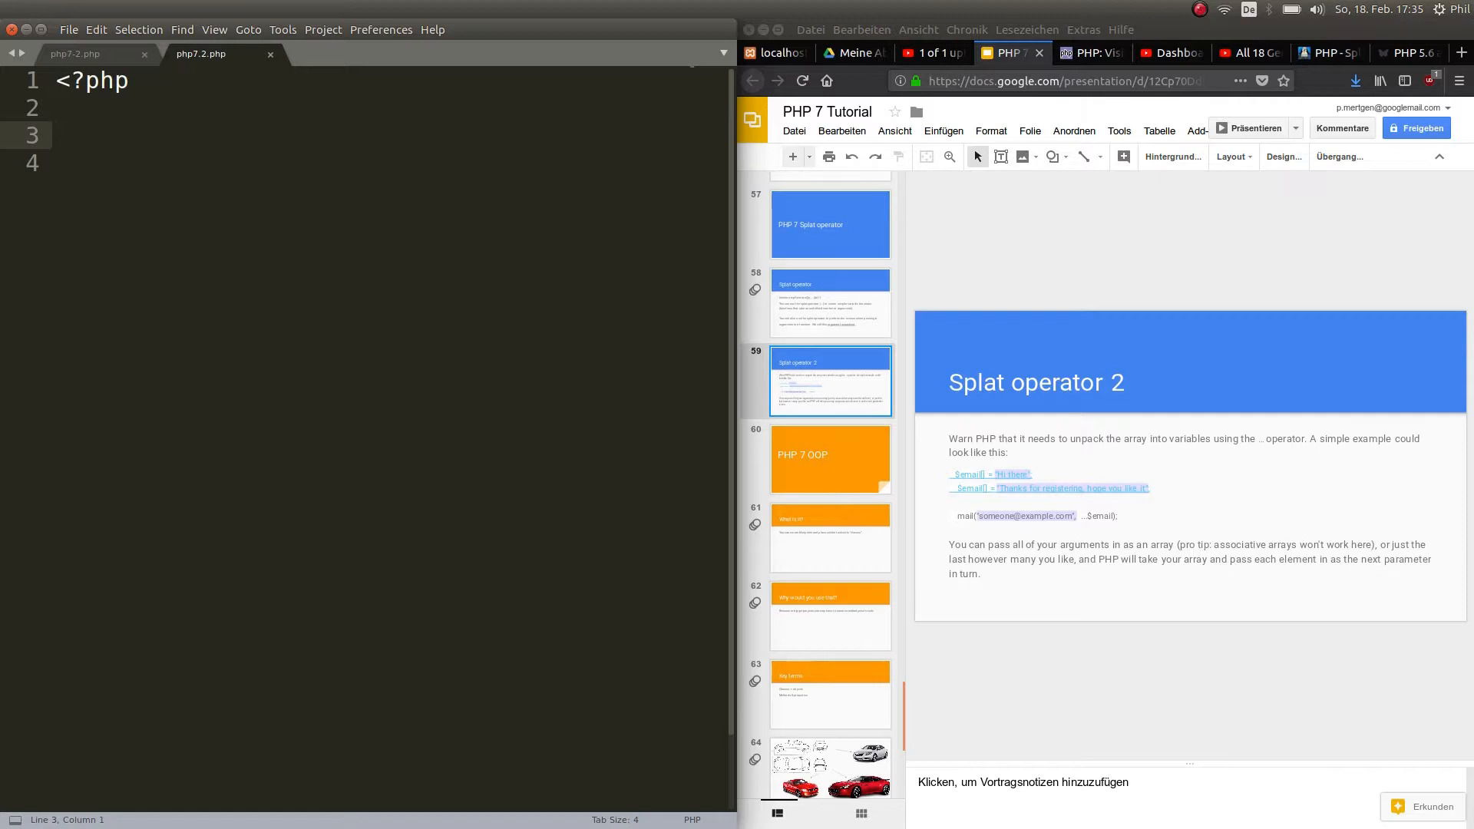
Step: Write function addition($a, $b) { in php7.2.php, leaving the body open
text(function)
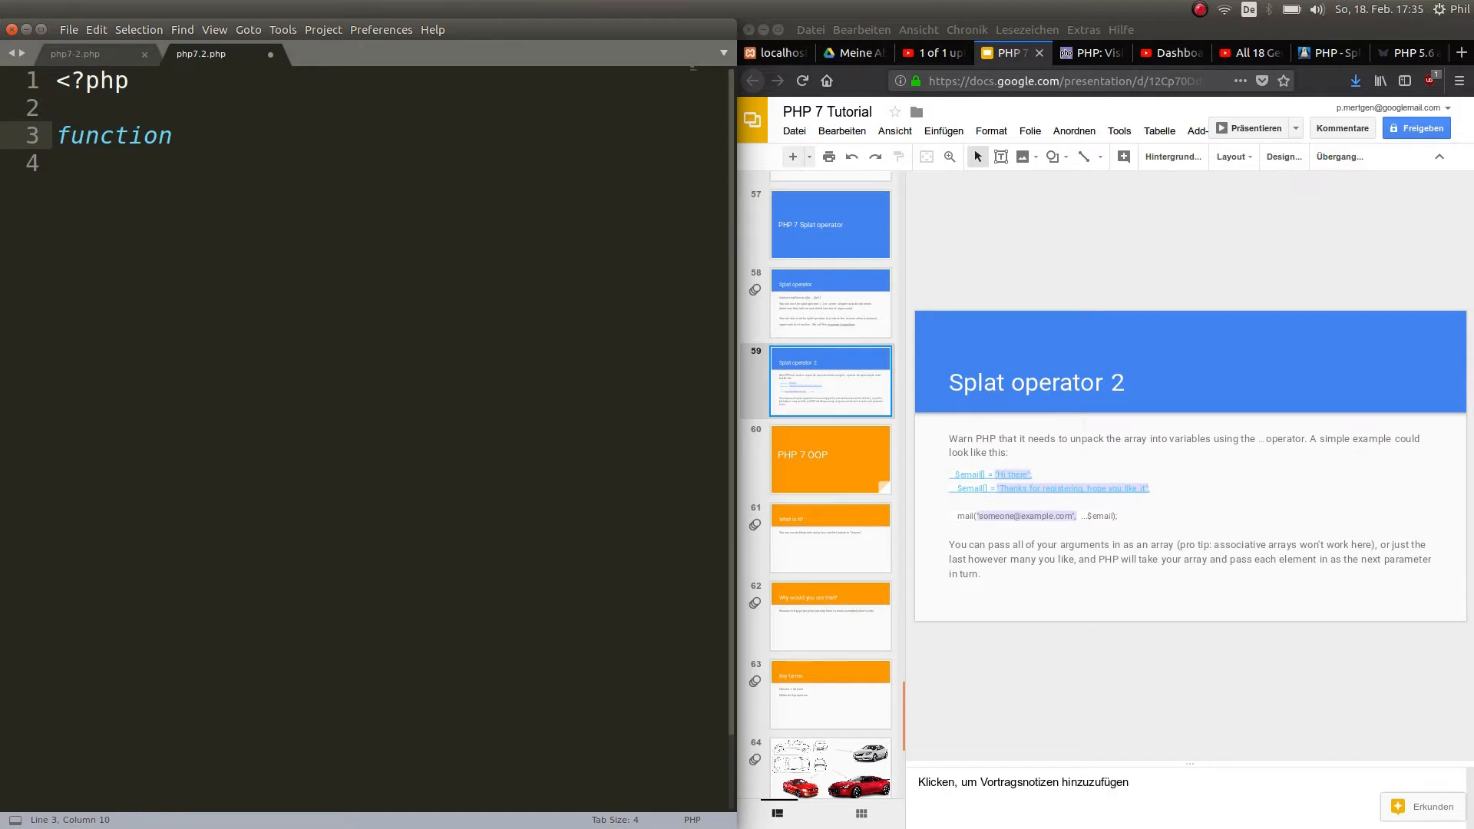
text(addition)
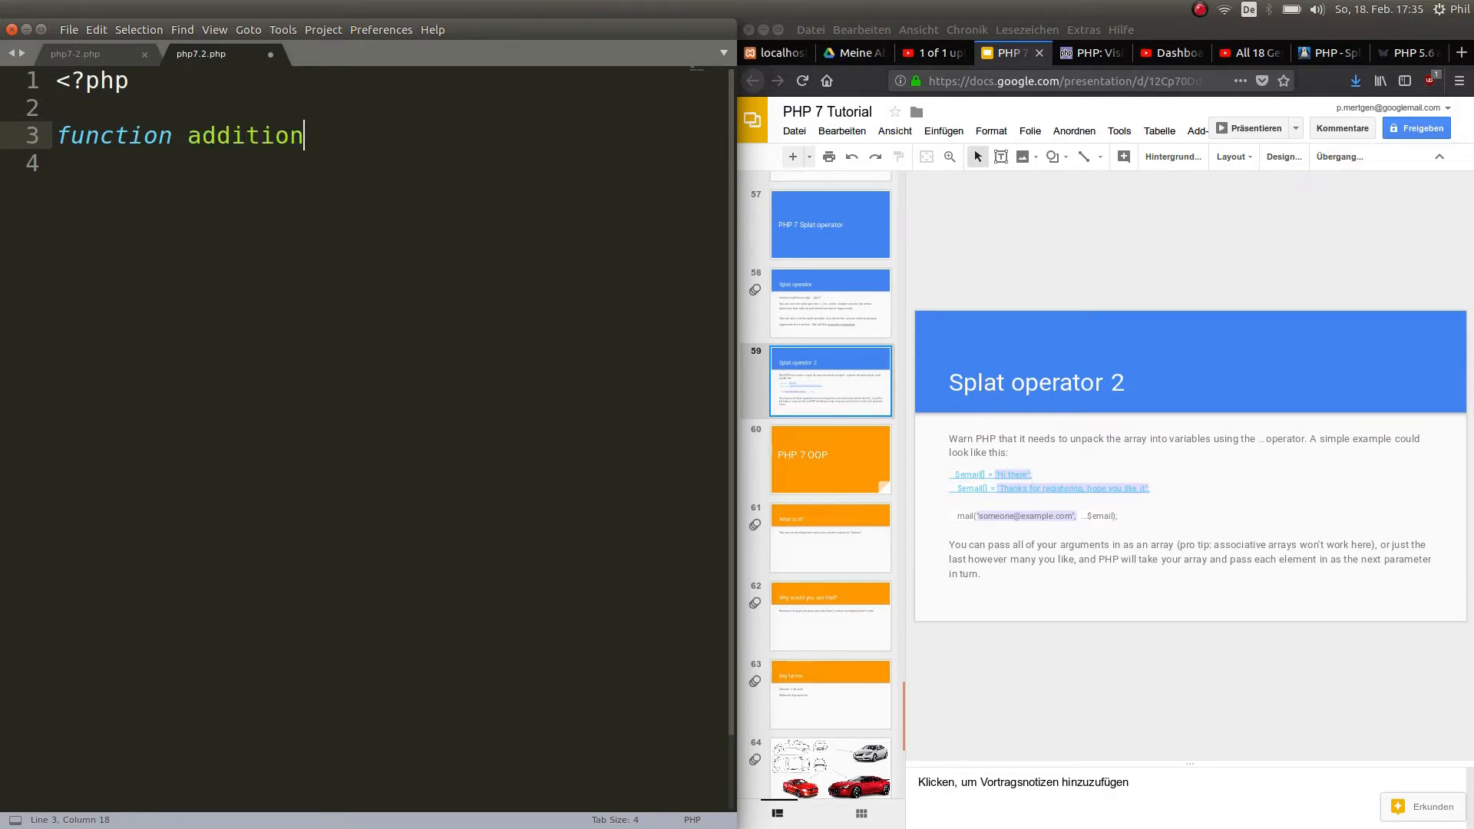
text(())
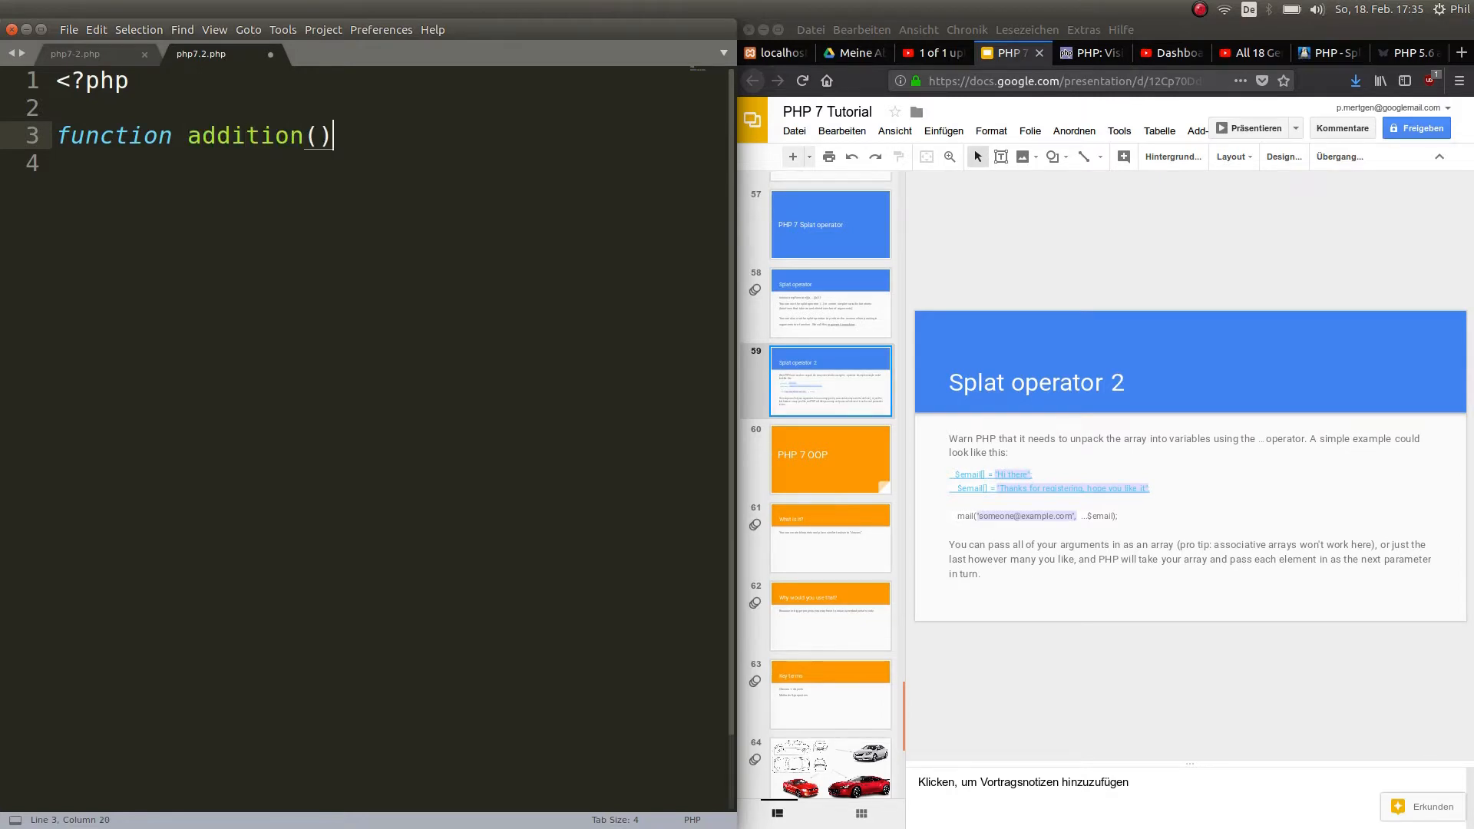
text($)
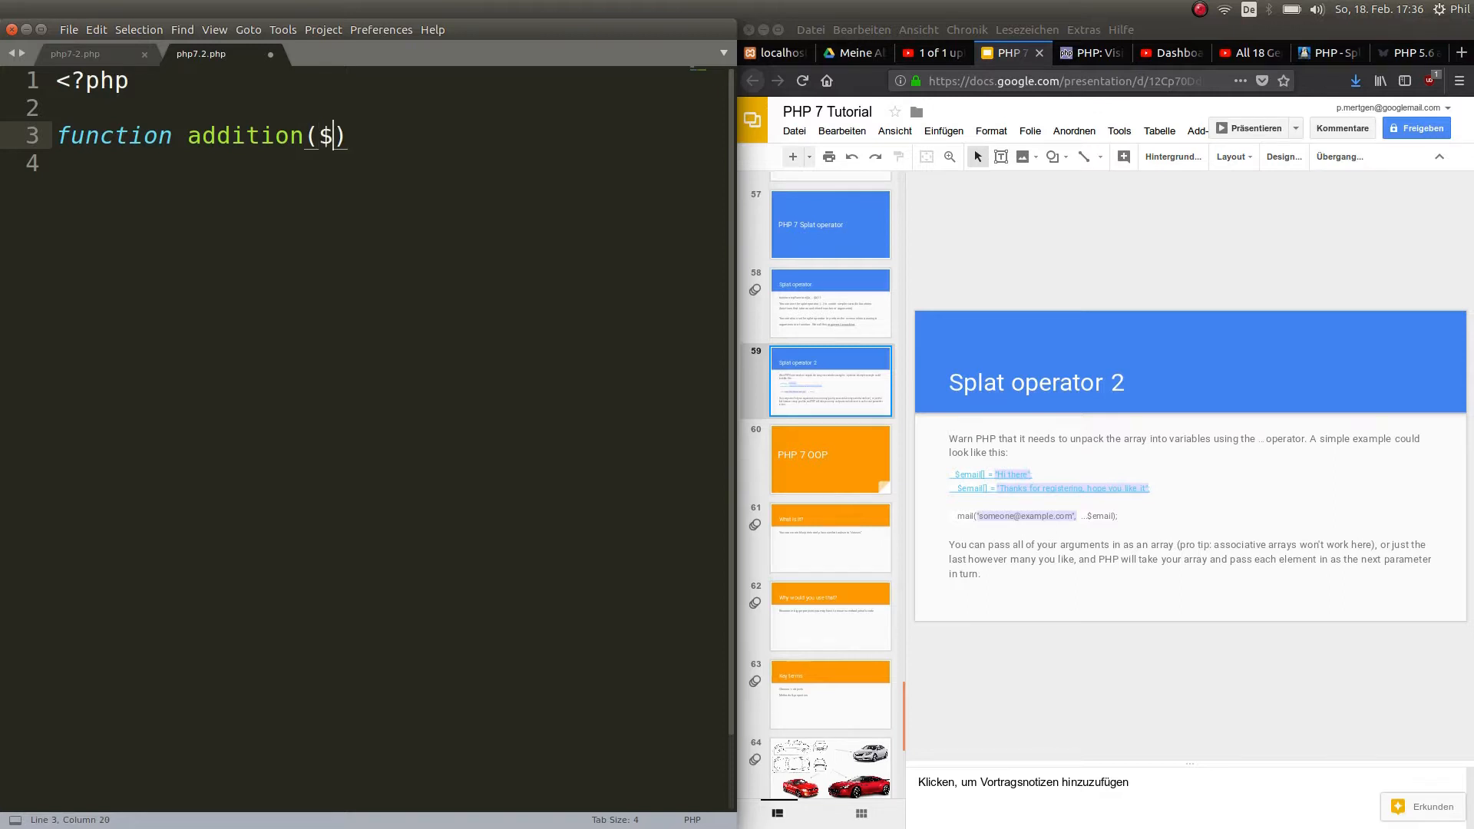
text(a,)
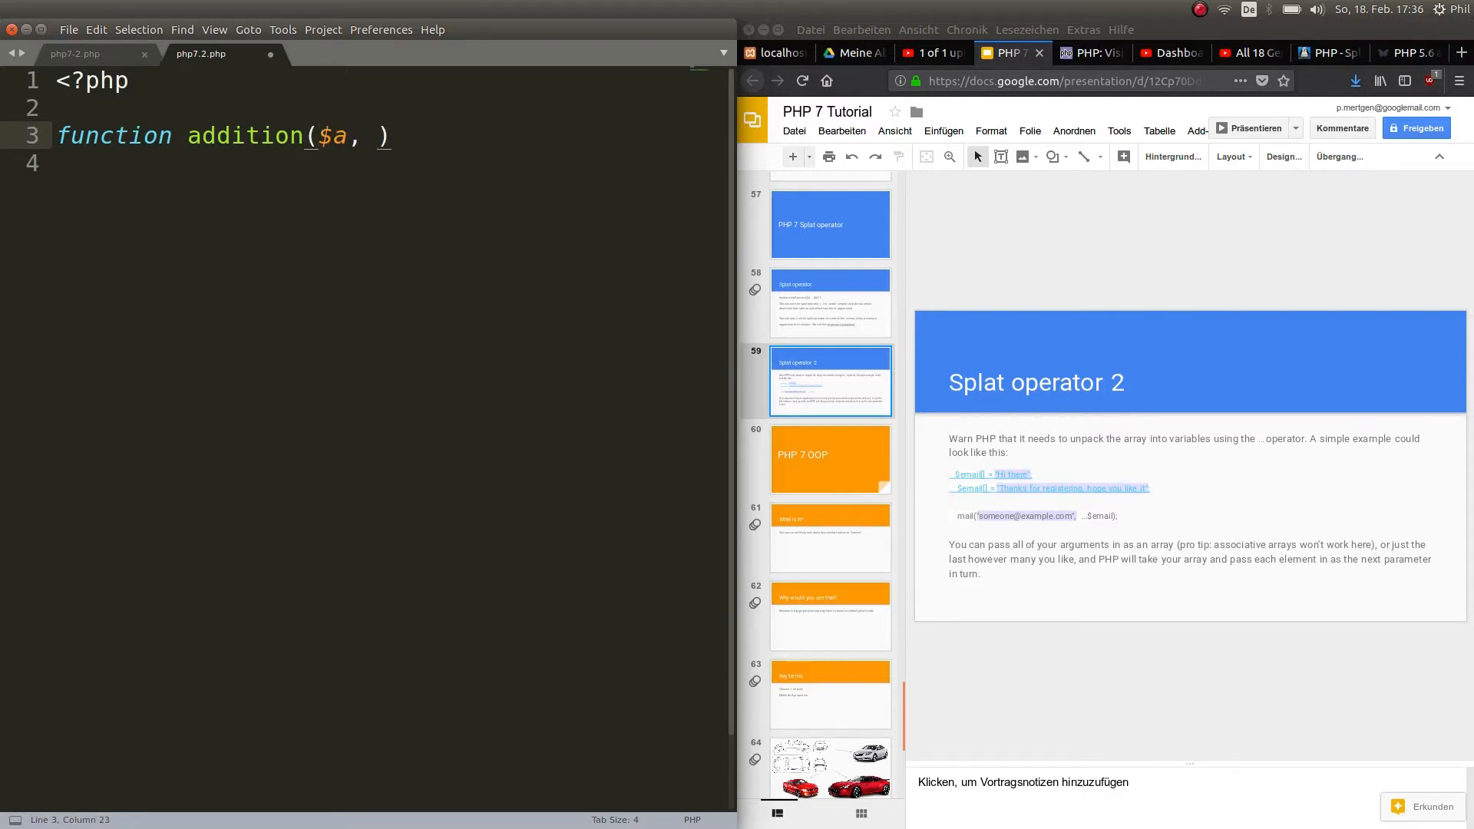
text($b)
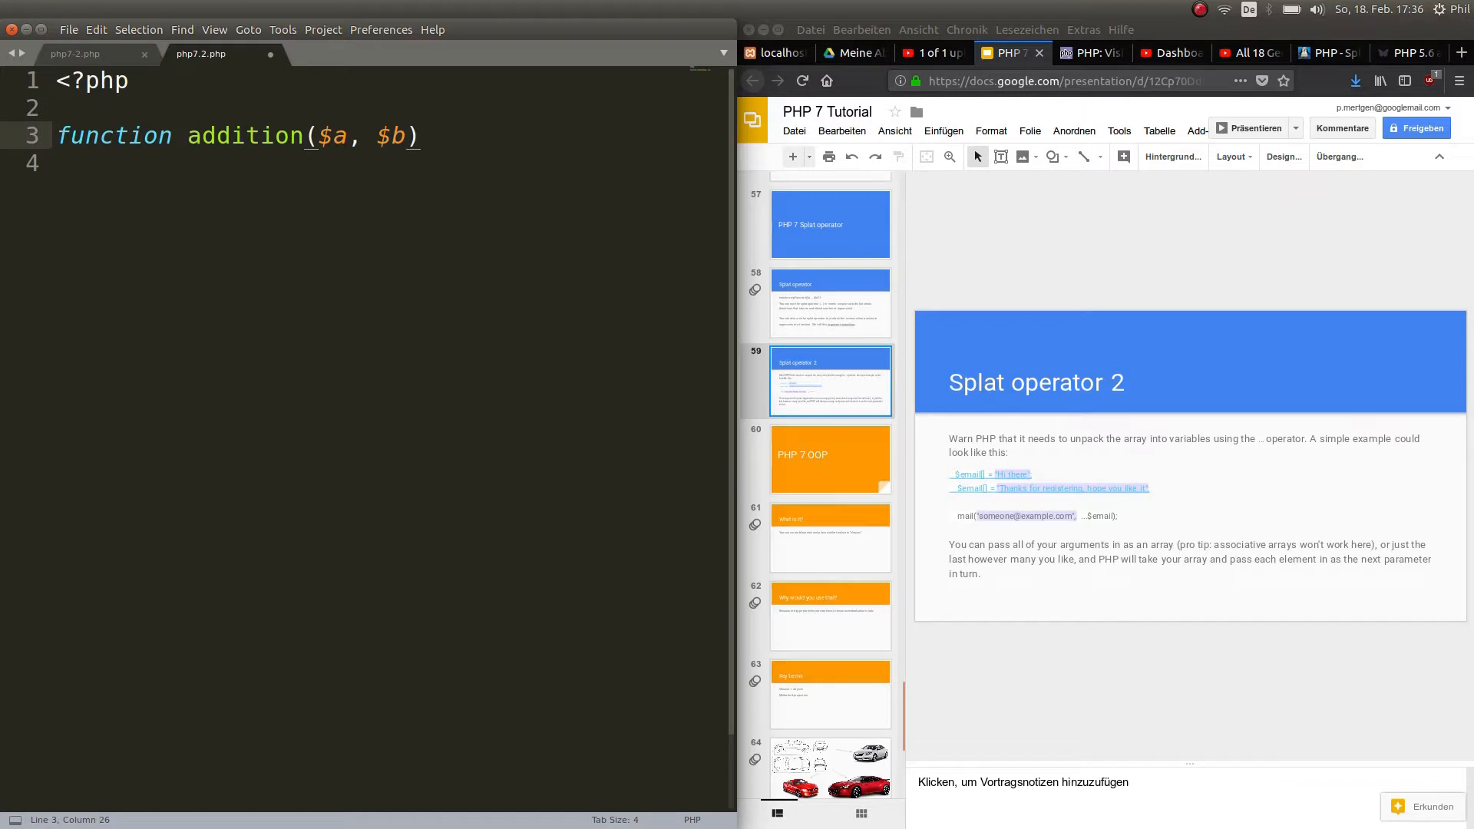
text({)
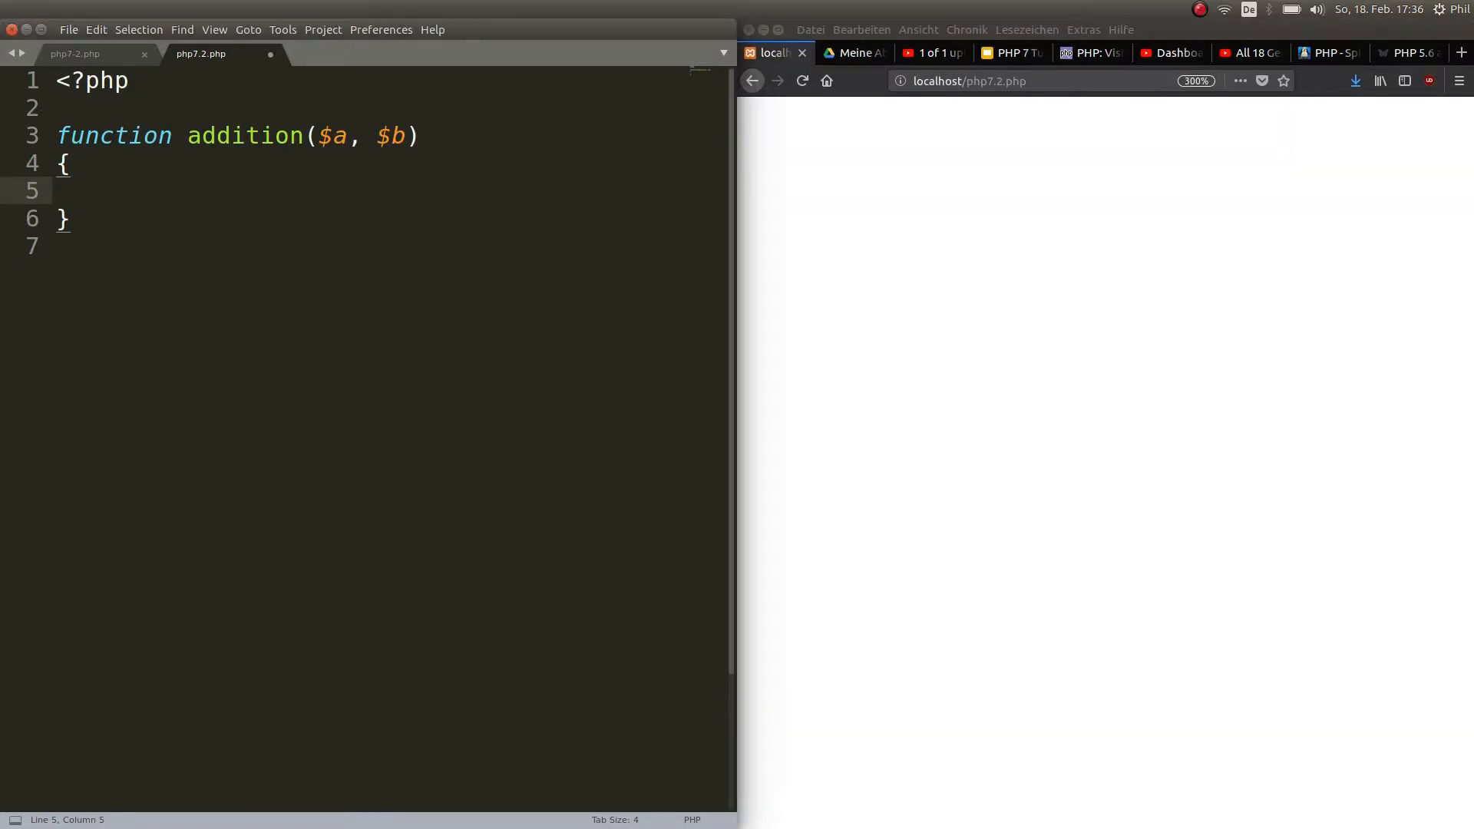
Step: Give the function body the statement echo $a + $b;
text(echo)
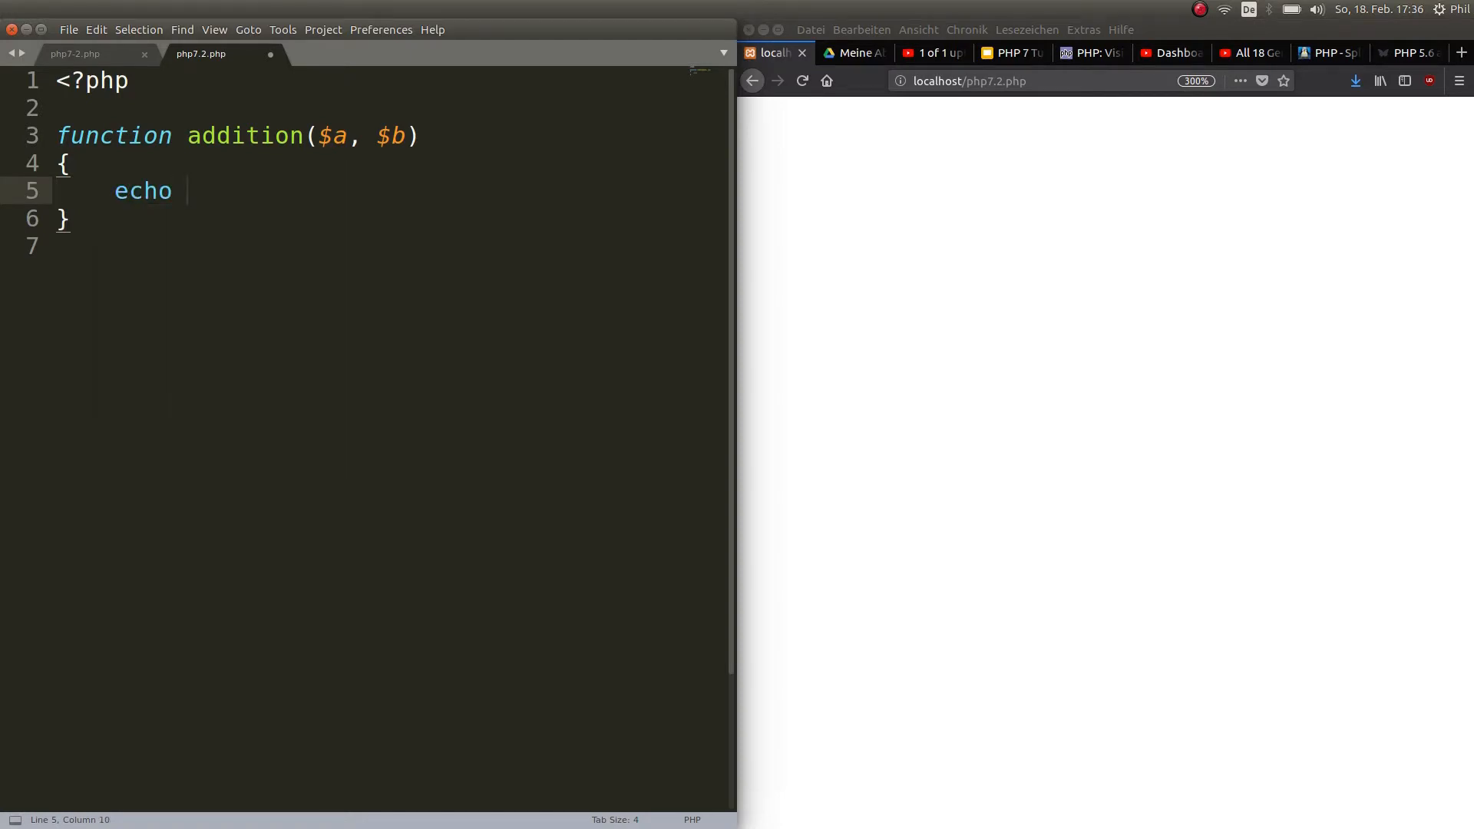
text($a +)
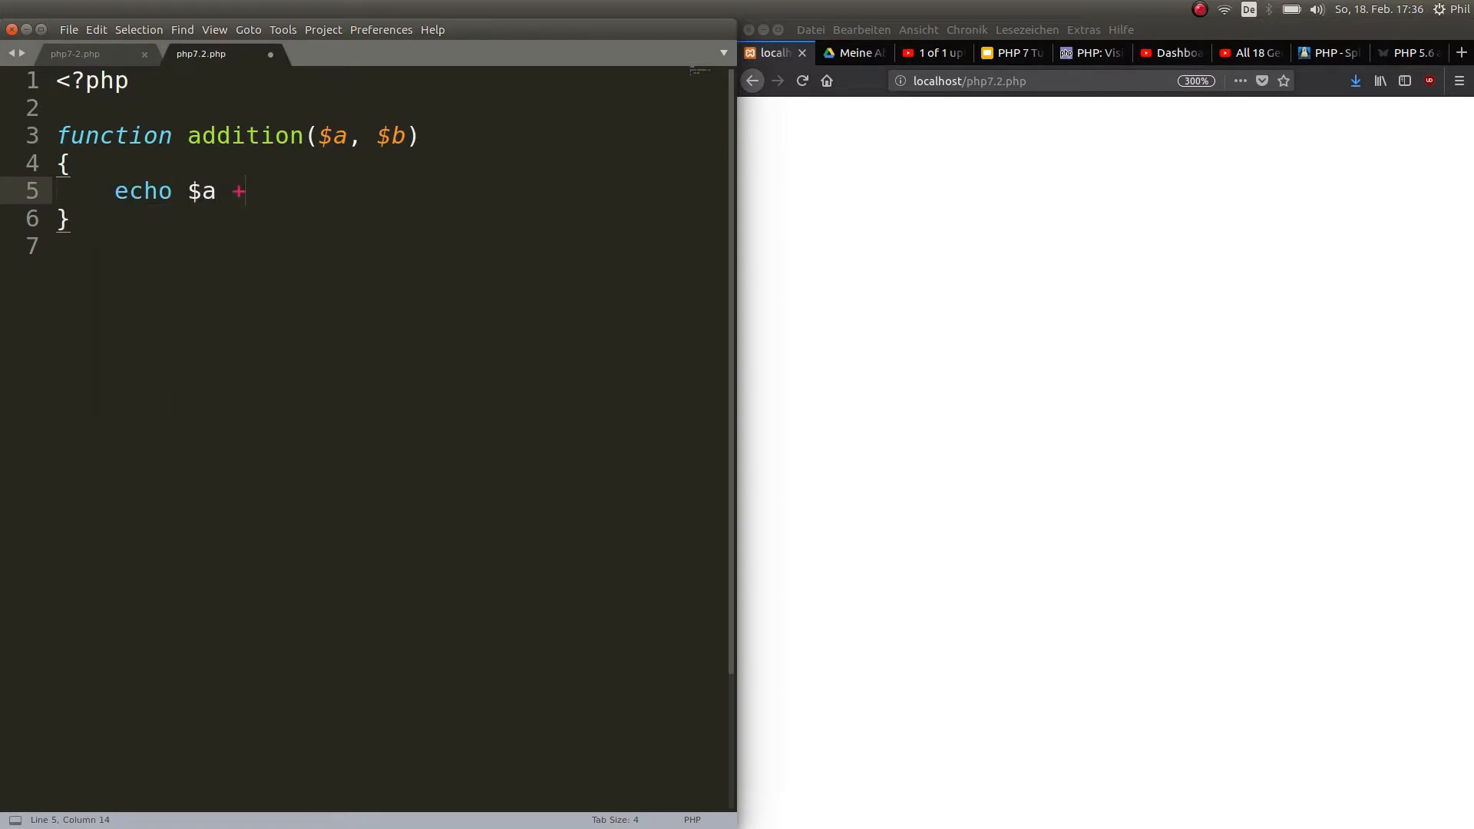
text($b;)
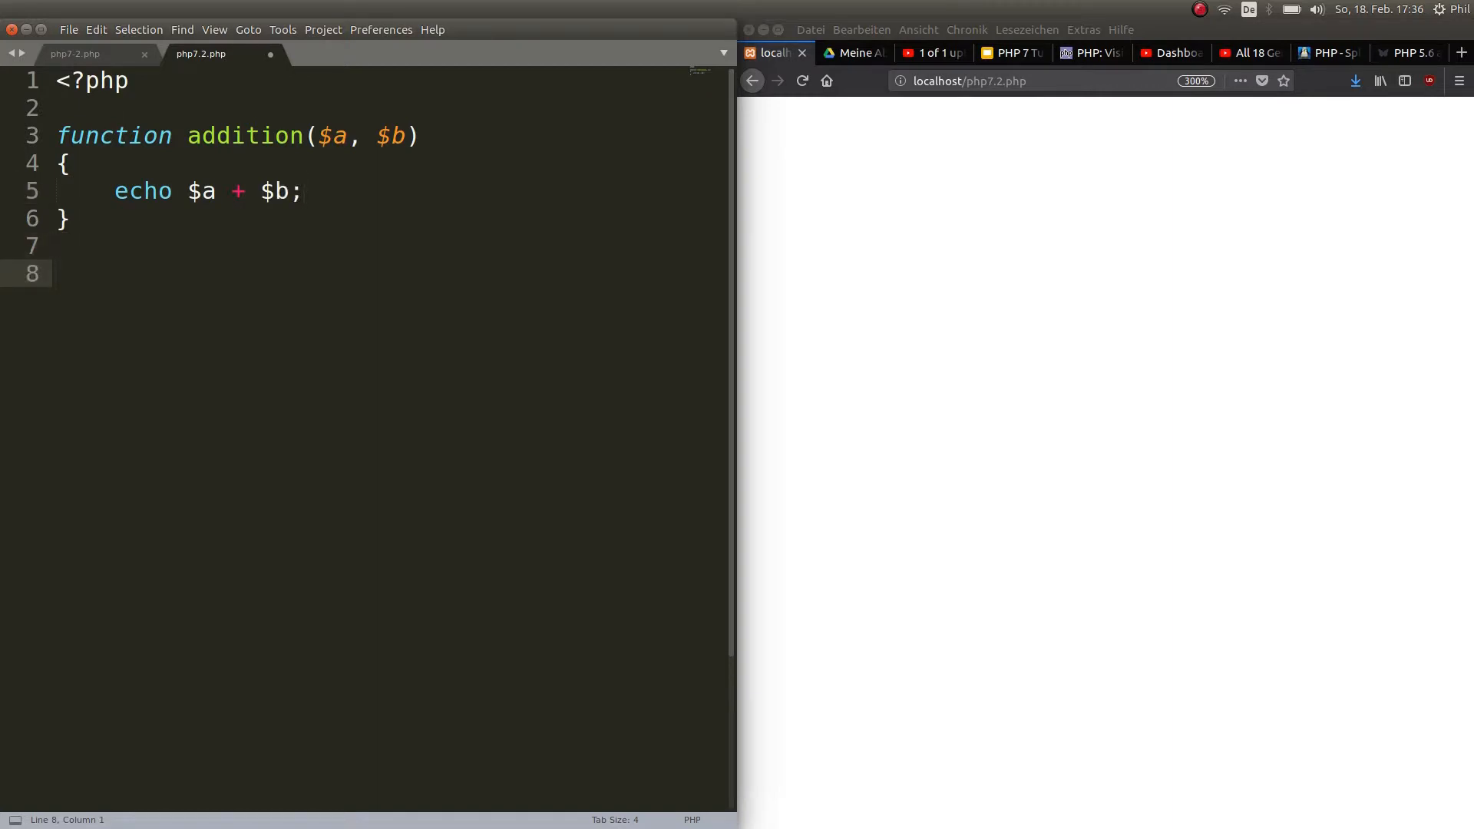
Step: Call addition(2, 3); so the page shows 5, then extend the call to addition(2, 3, 5)
text(addition()
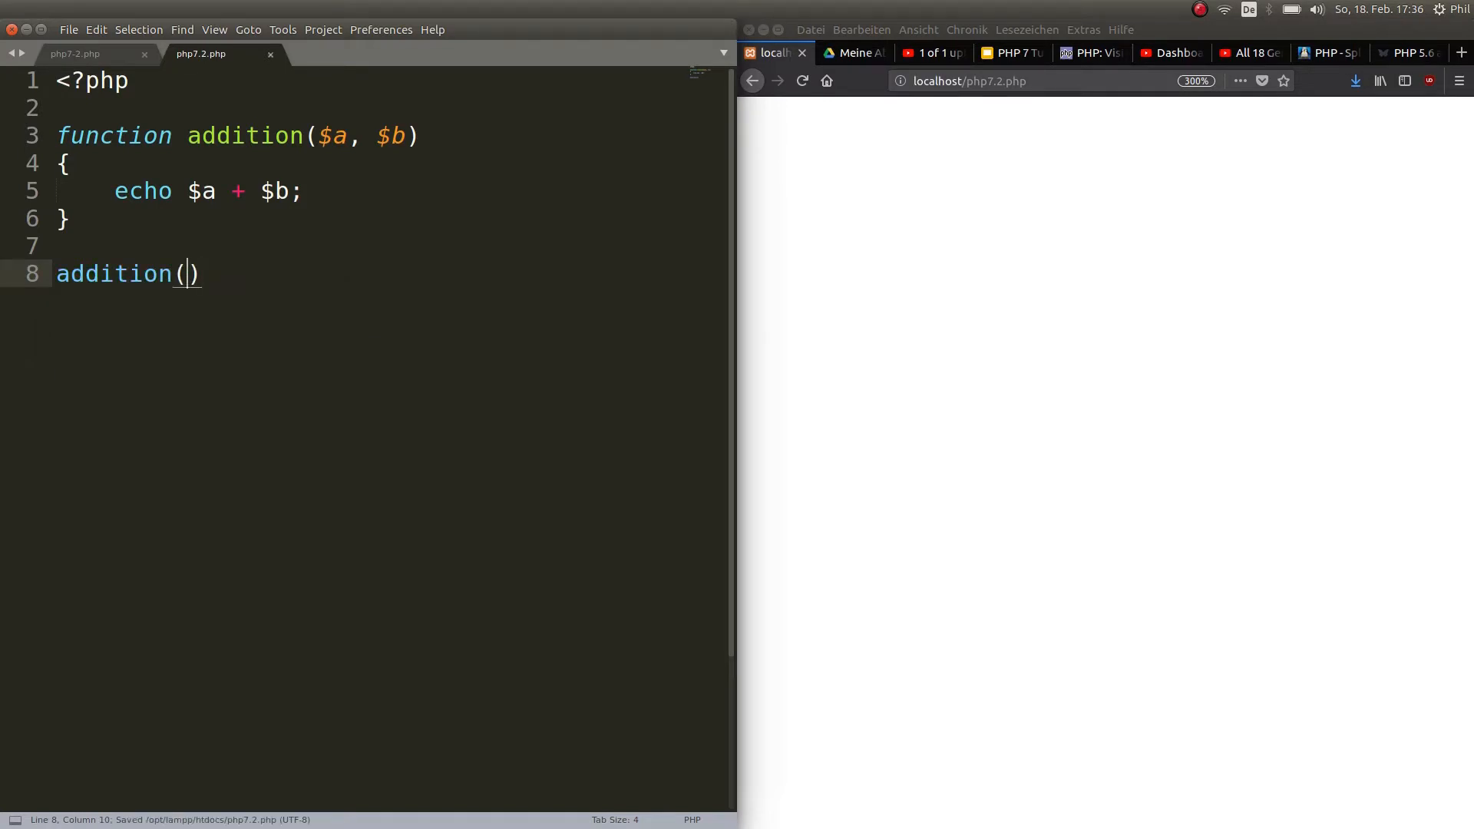
text(2,)
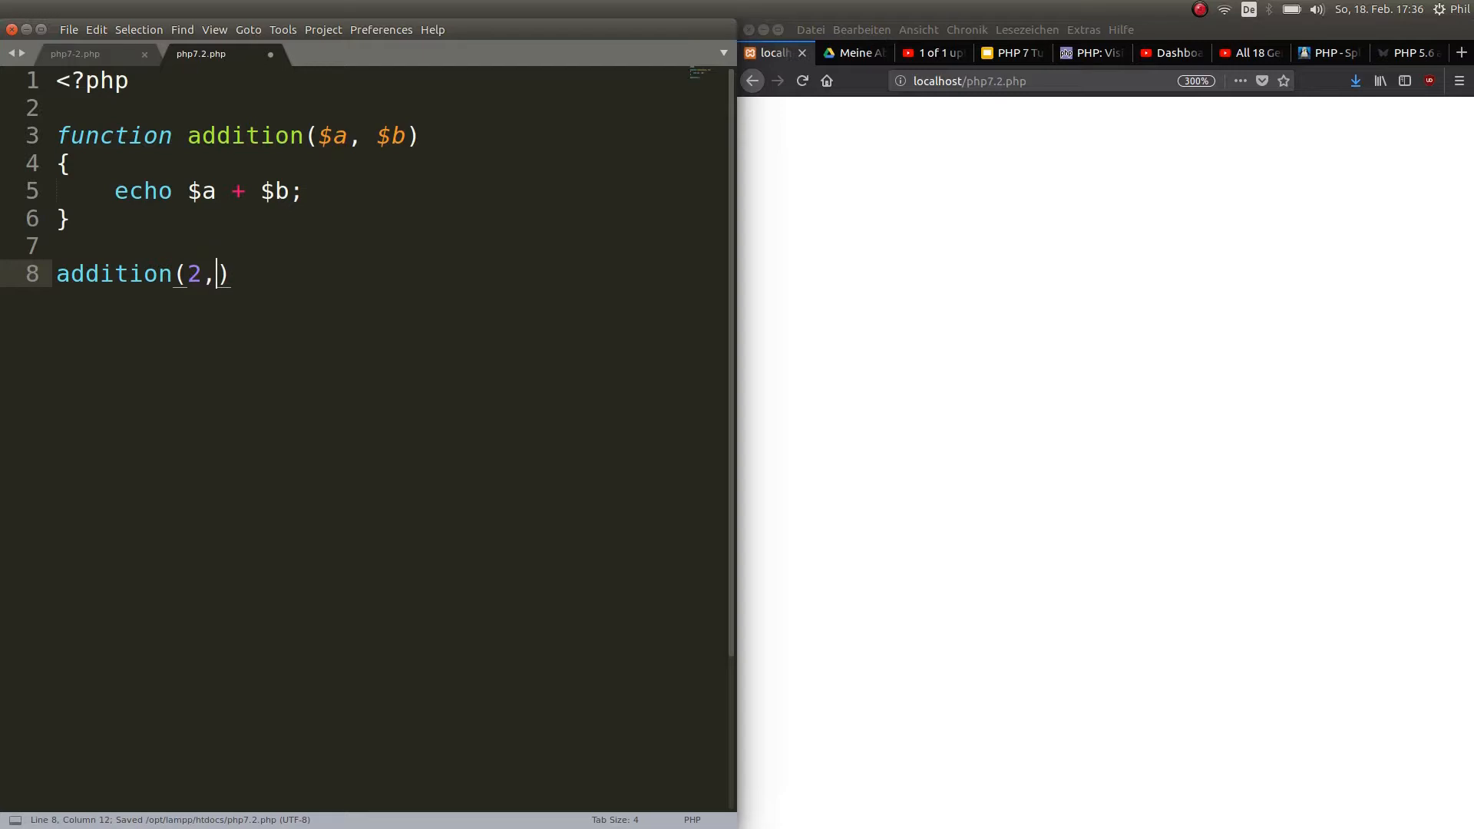
text(3);)
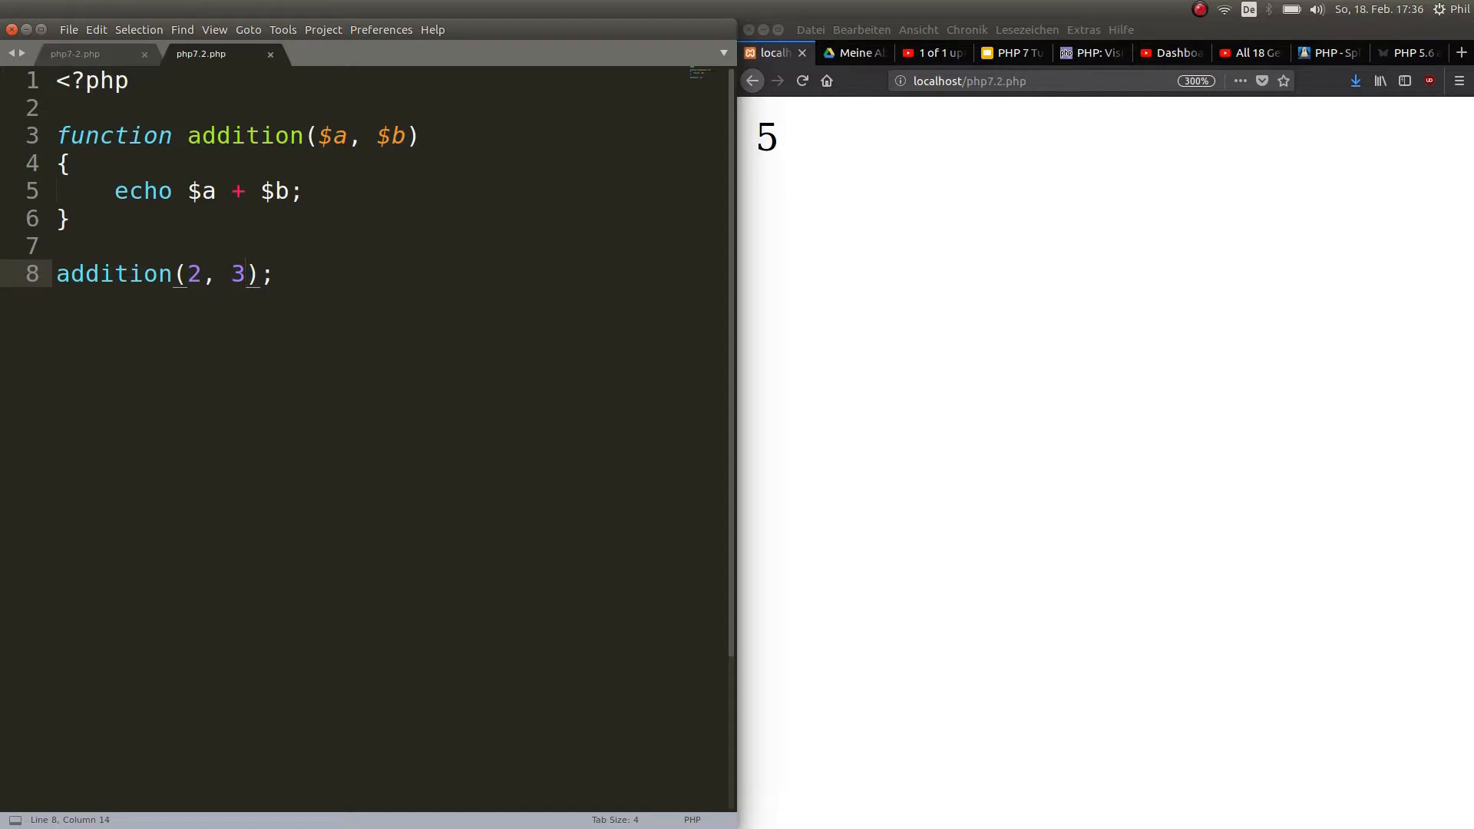
text(,)
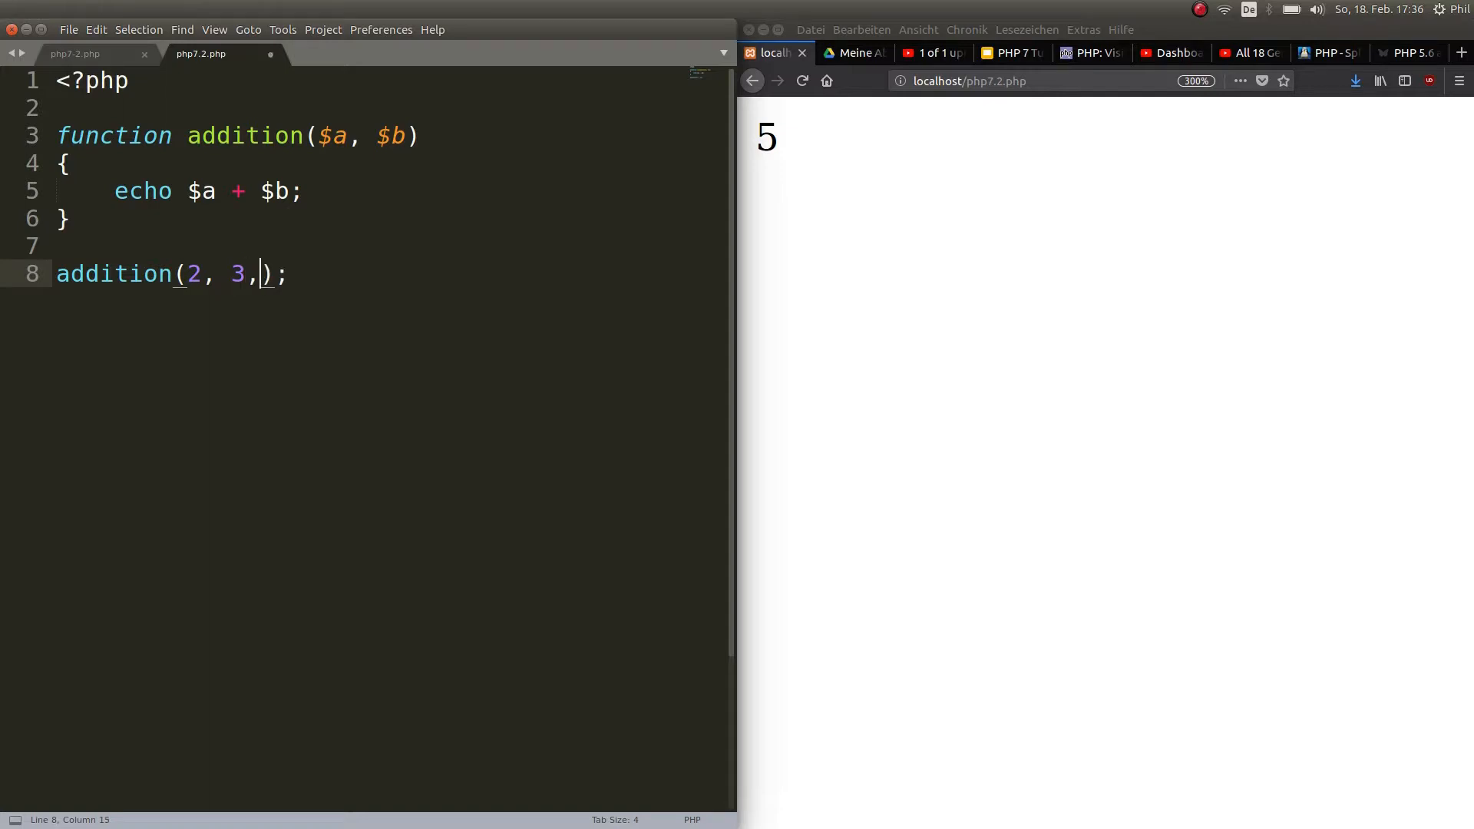
text(5)
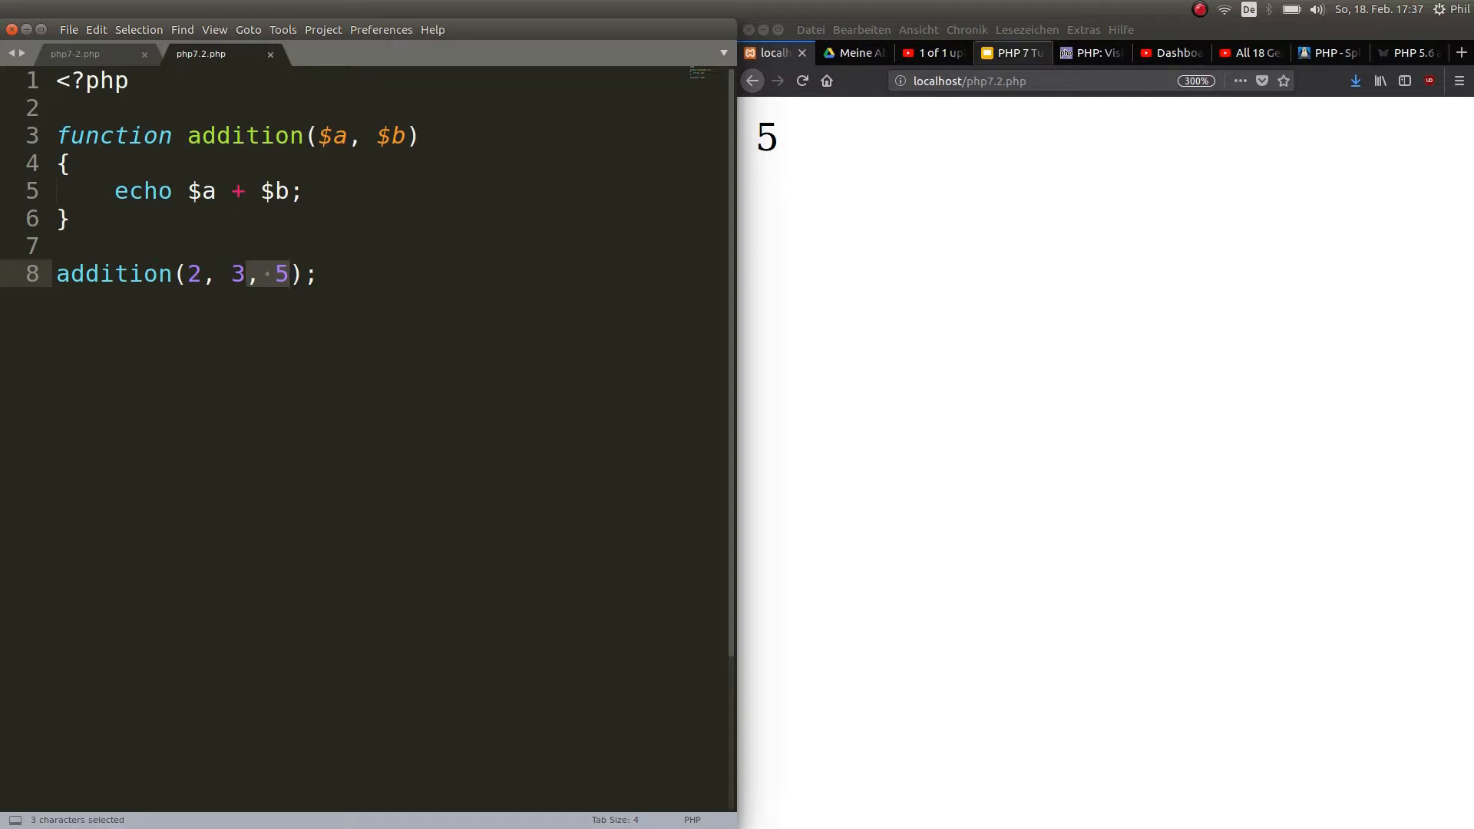
click(1011, 52)
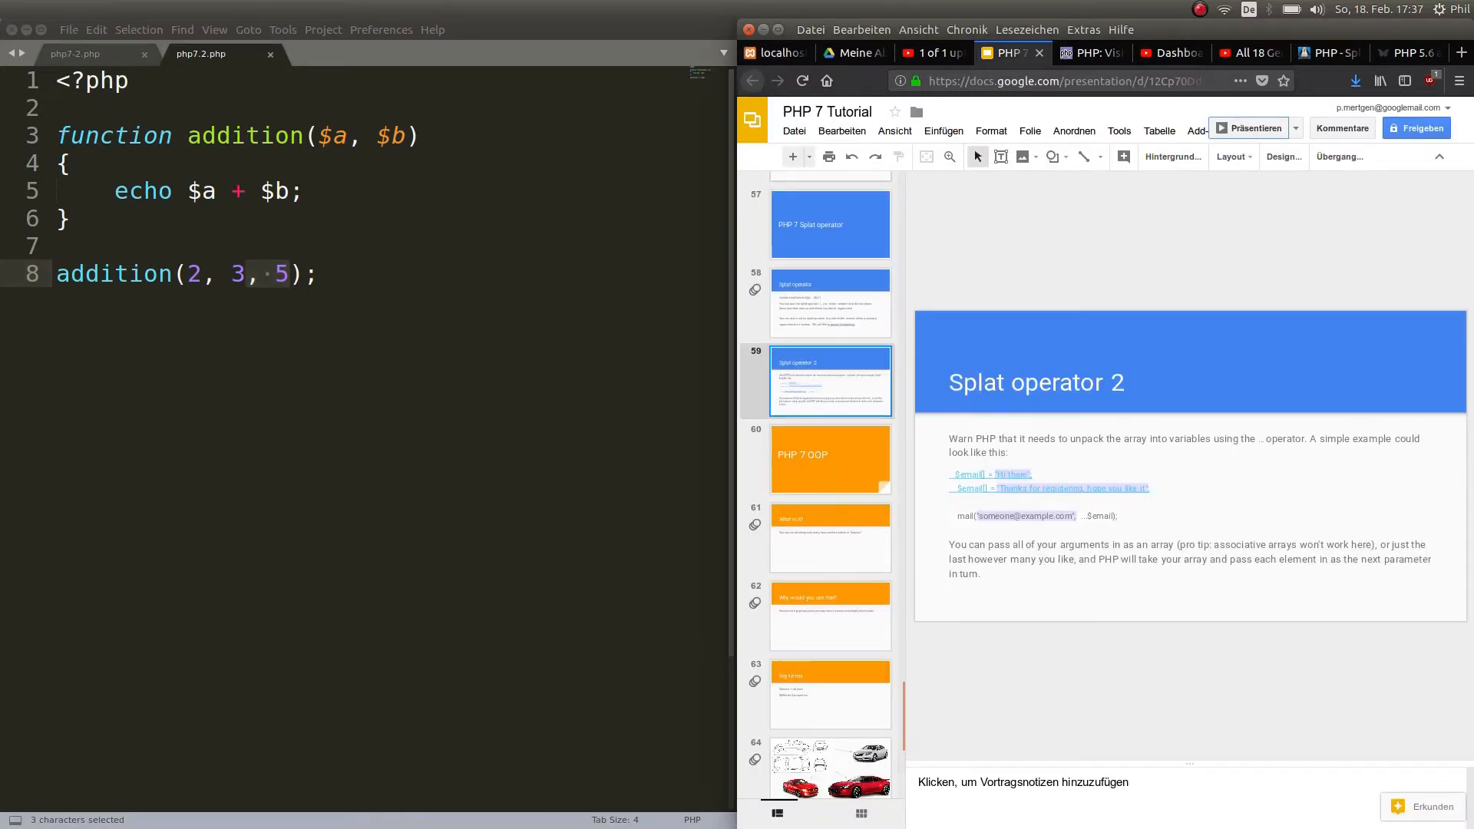
click(831, 303)
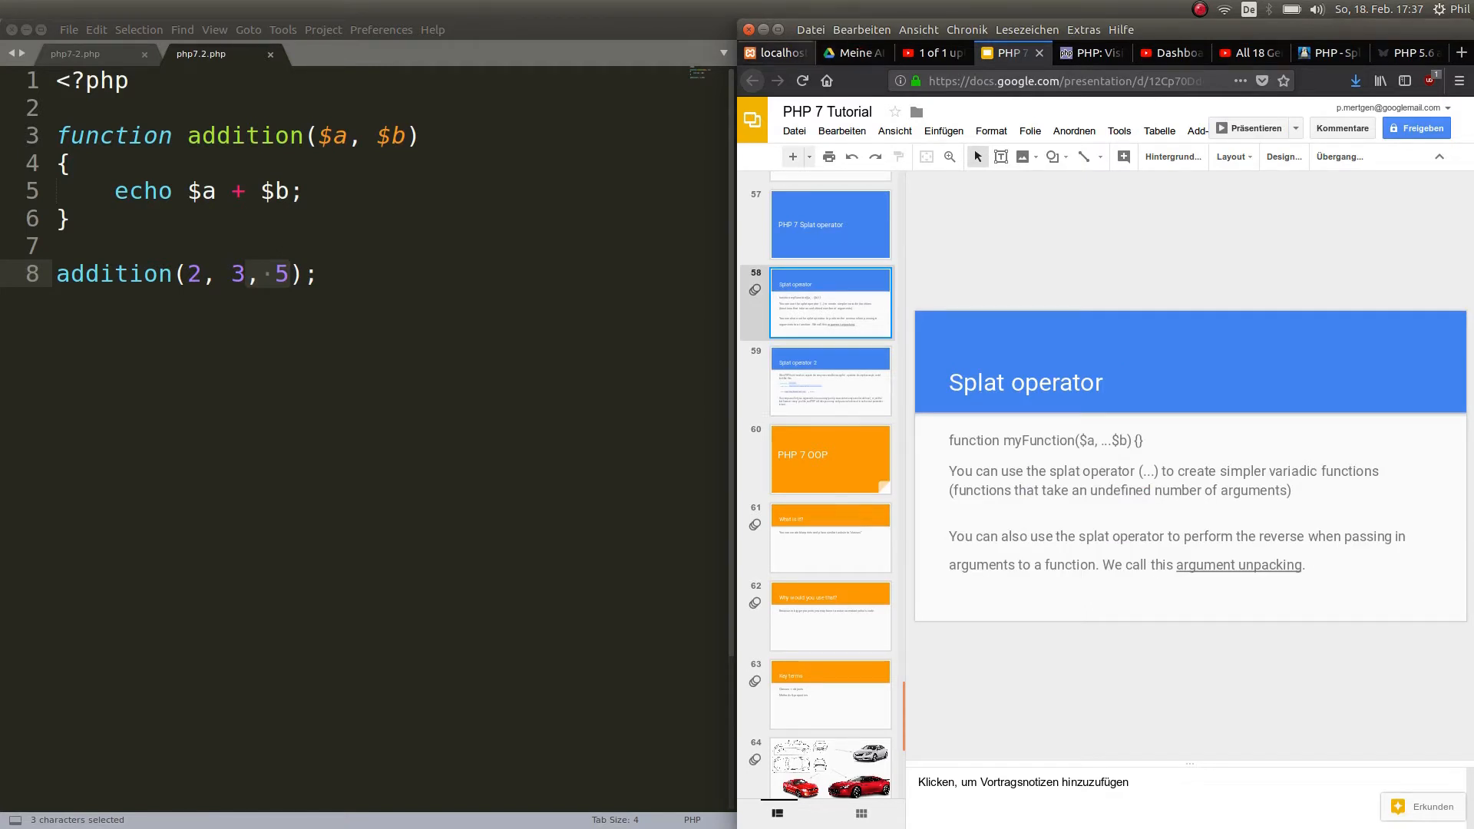
click(774, 52)
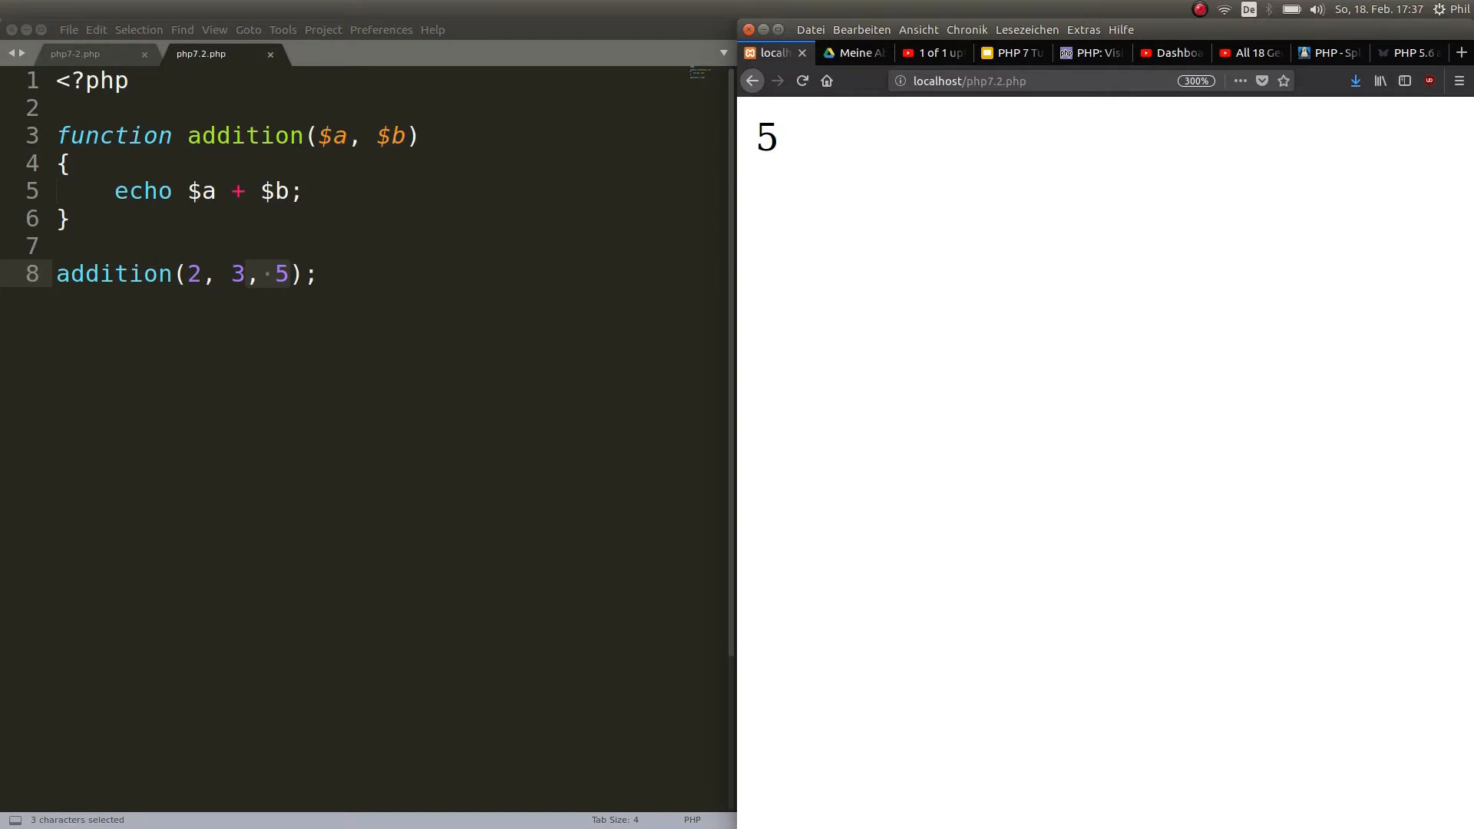
Step: Change the signature to addition(...$b) and the body to echo $b + $b;
text(...)
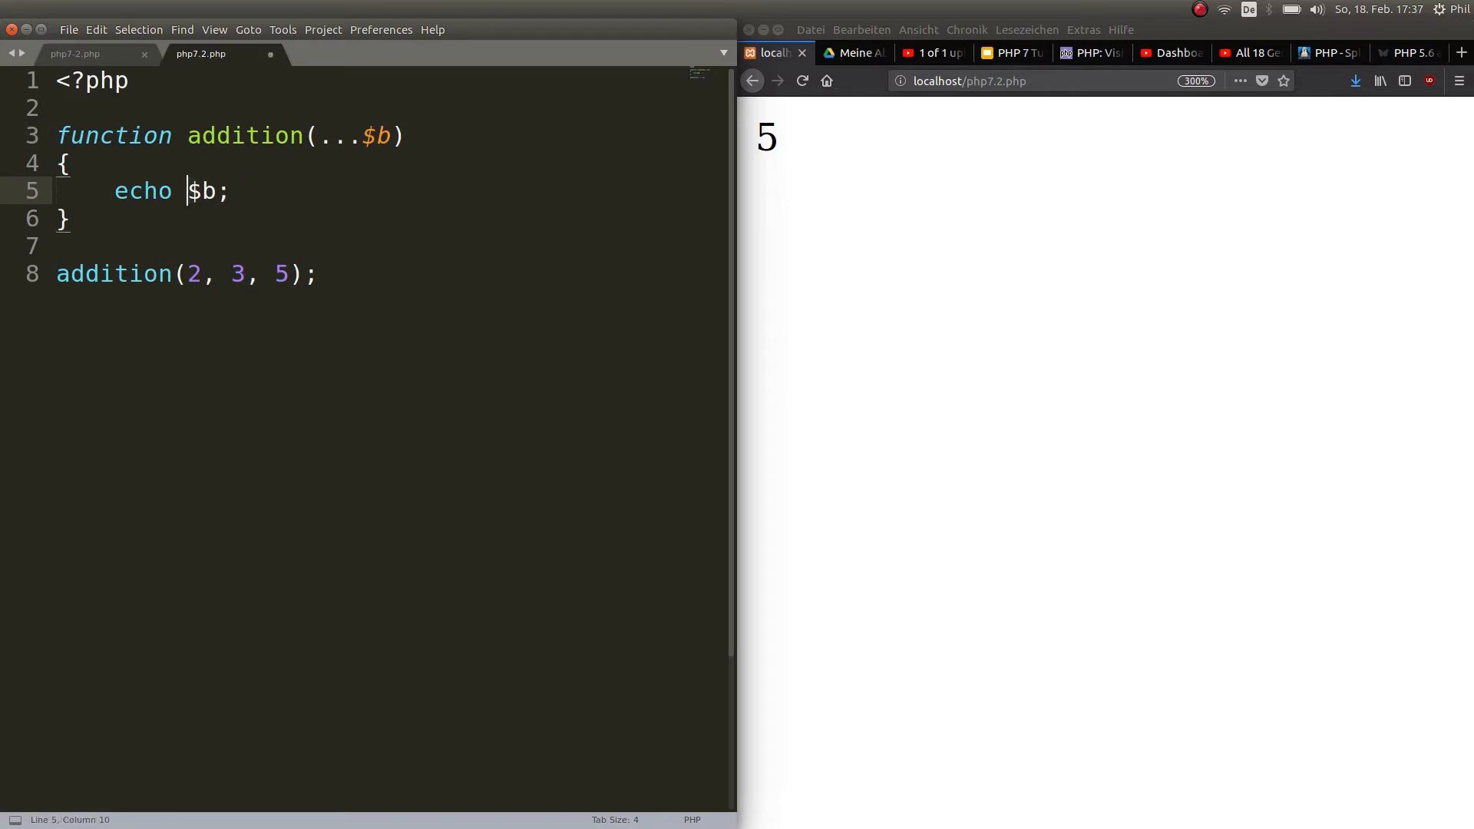
text(+)
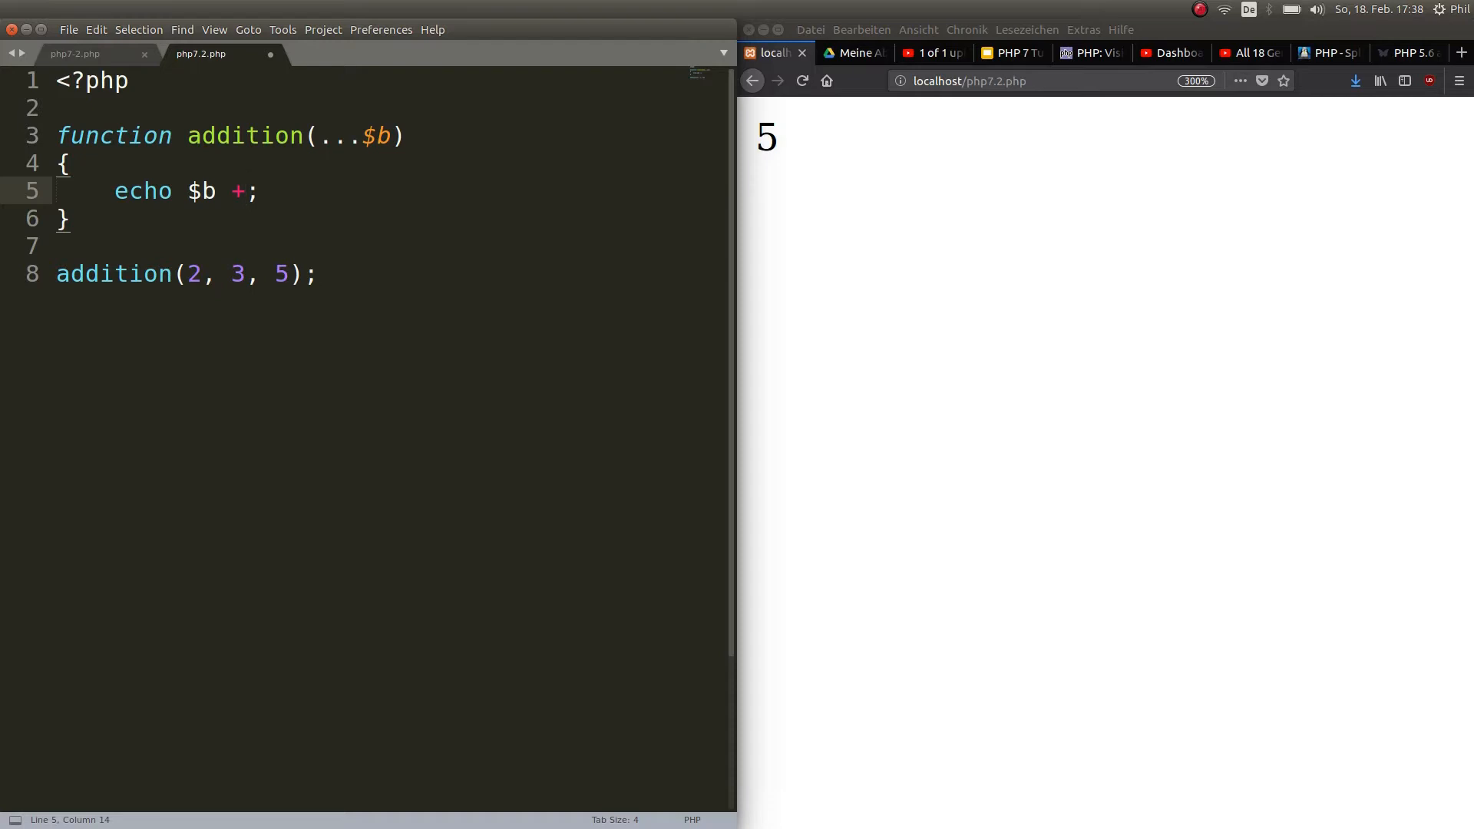
drag(188, 273, 290, 273)
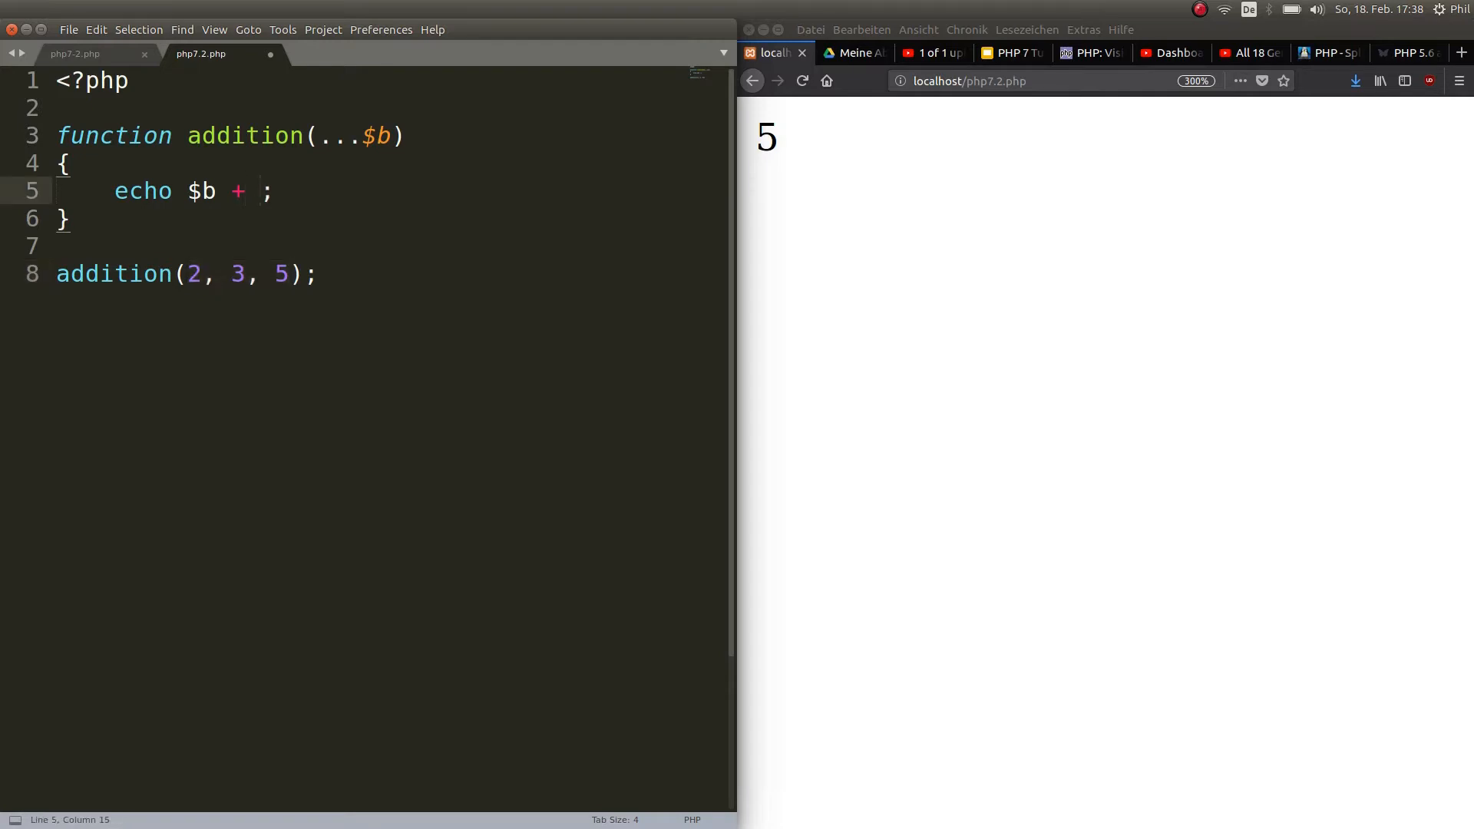
text($b)
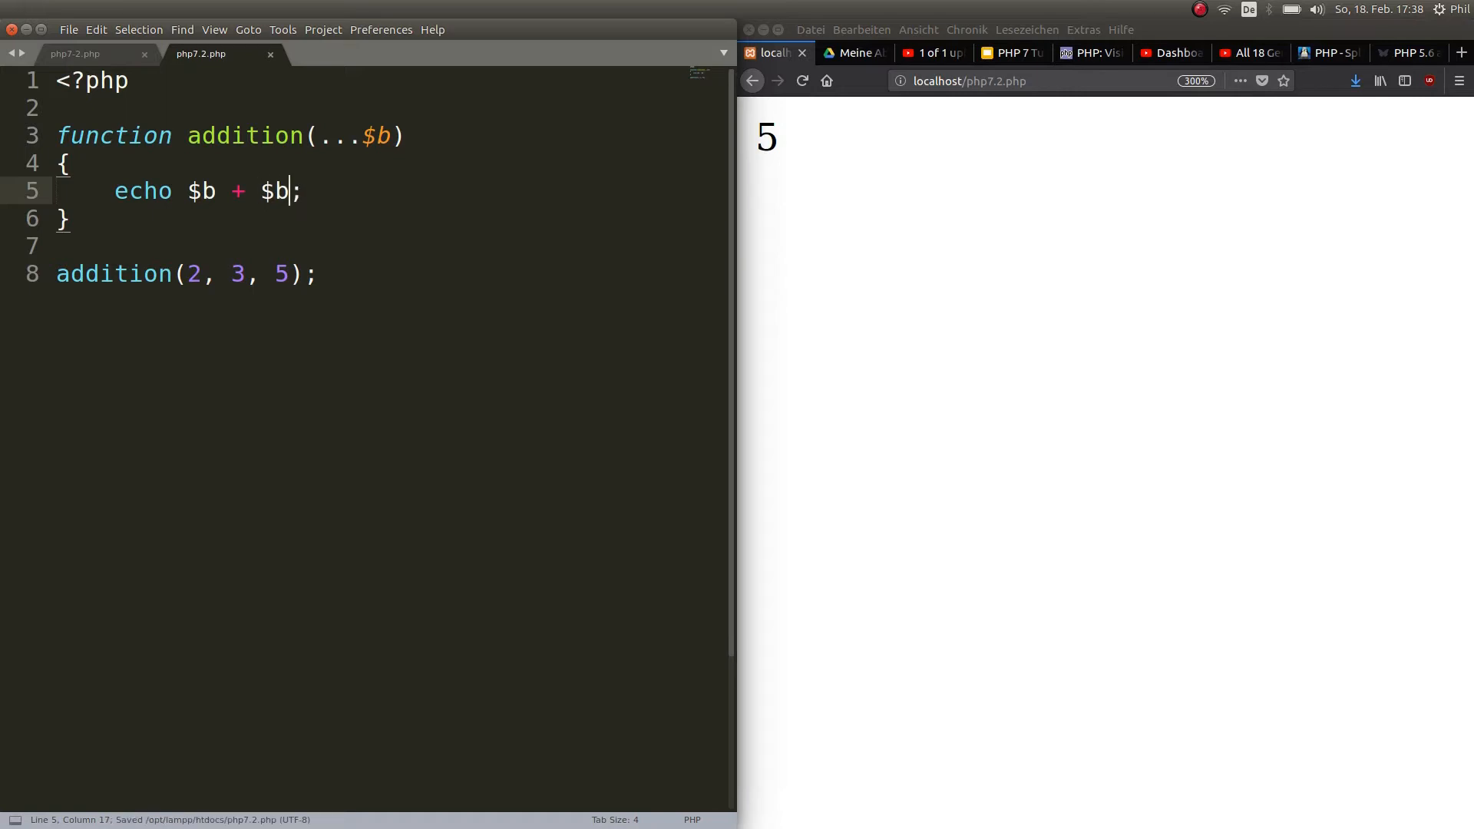
drag(188, 190, 288, 190)
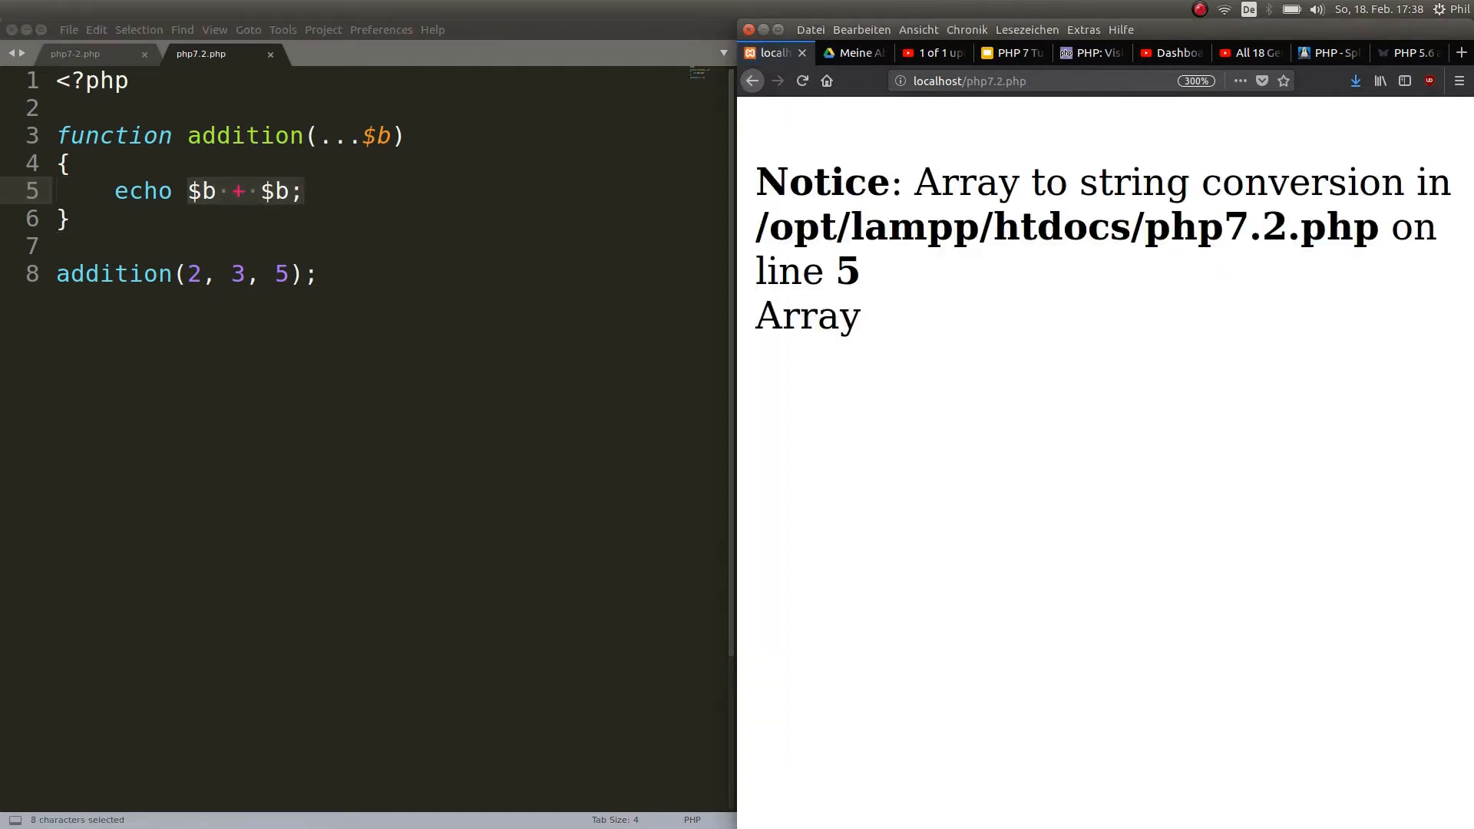
double_click(928, 181)
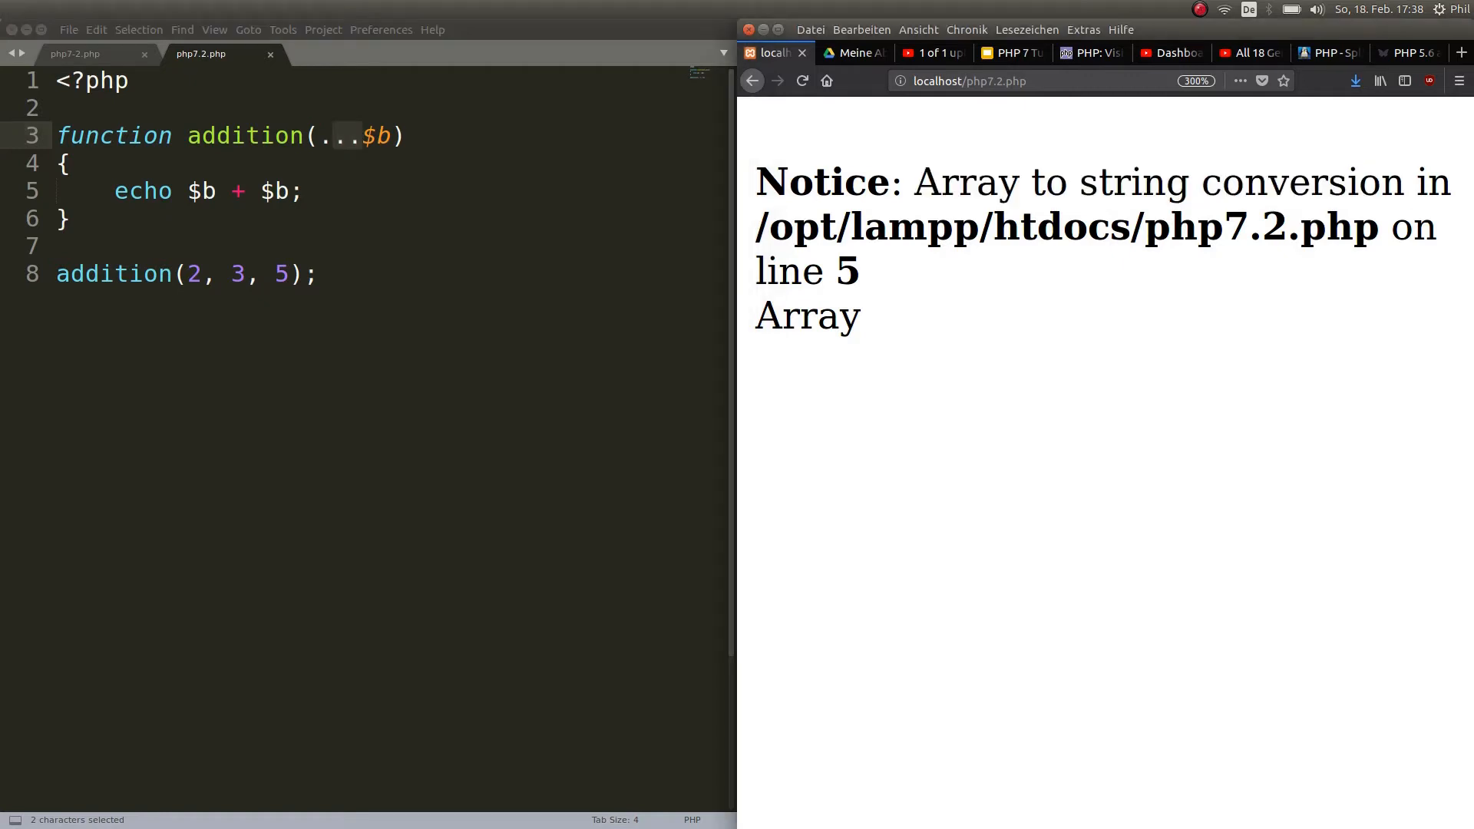
double_click(965, 181)
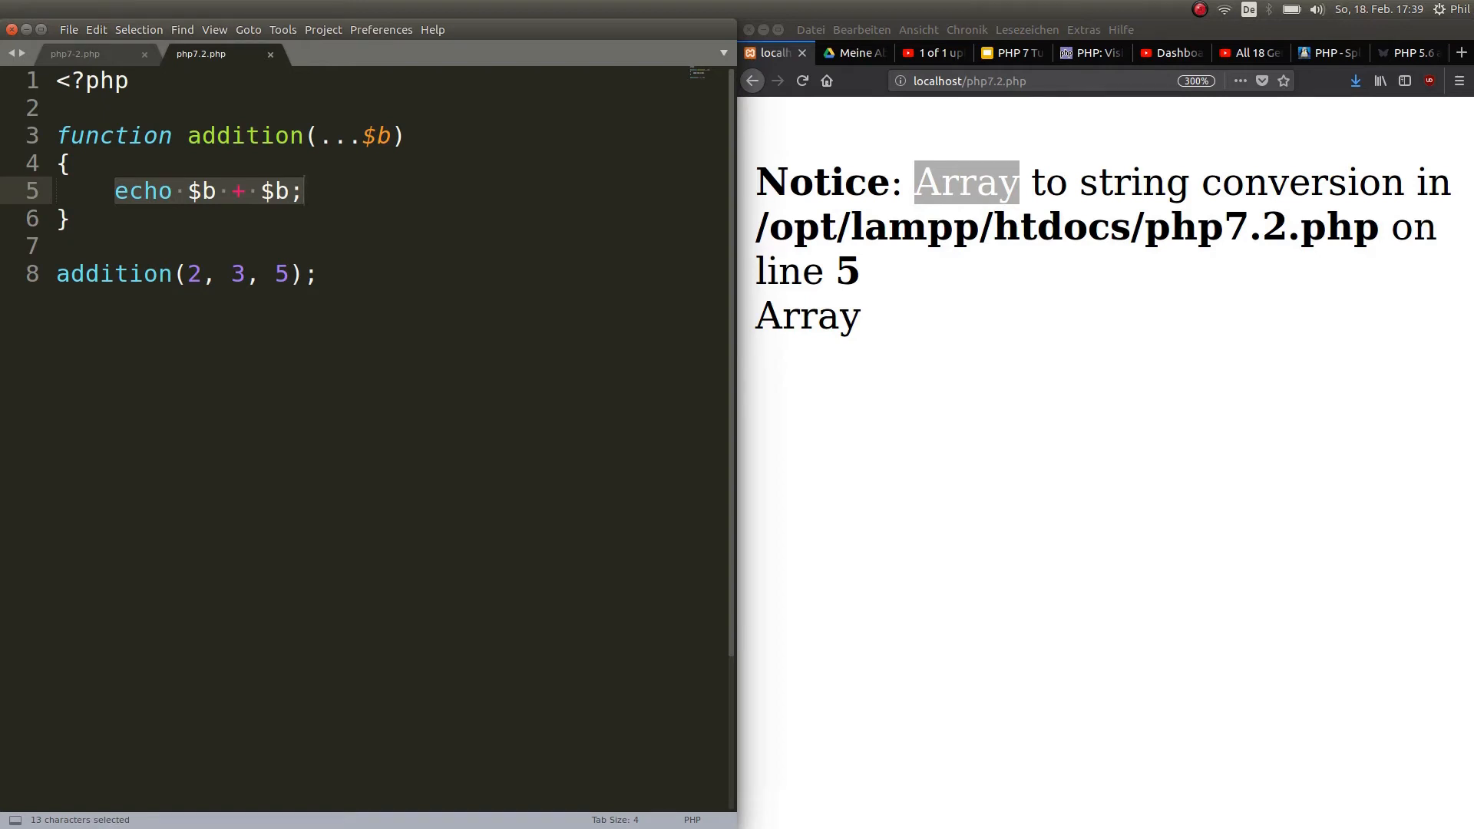
Step: Replace the echo line with $sum = 0;
text($su)
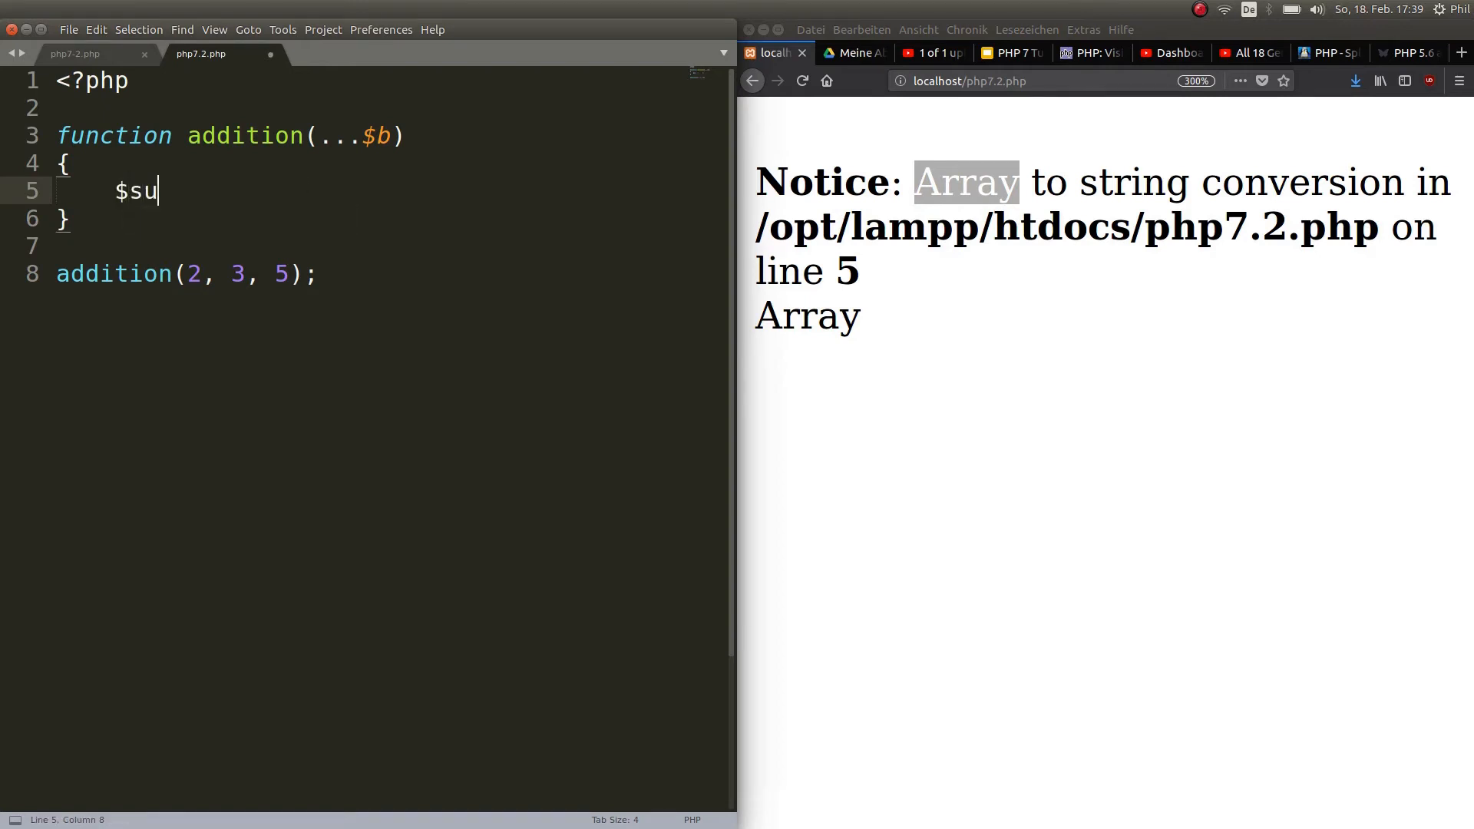
text(m = 0;)
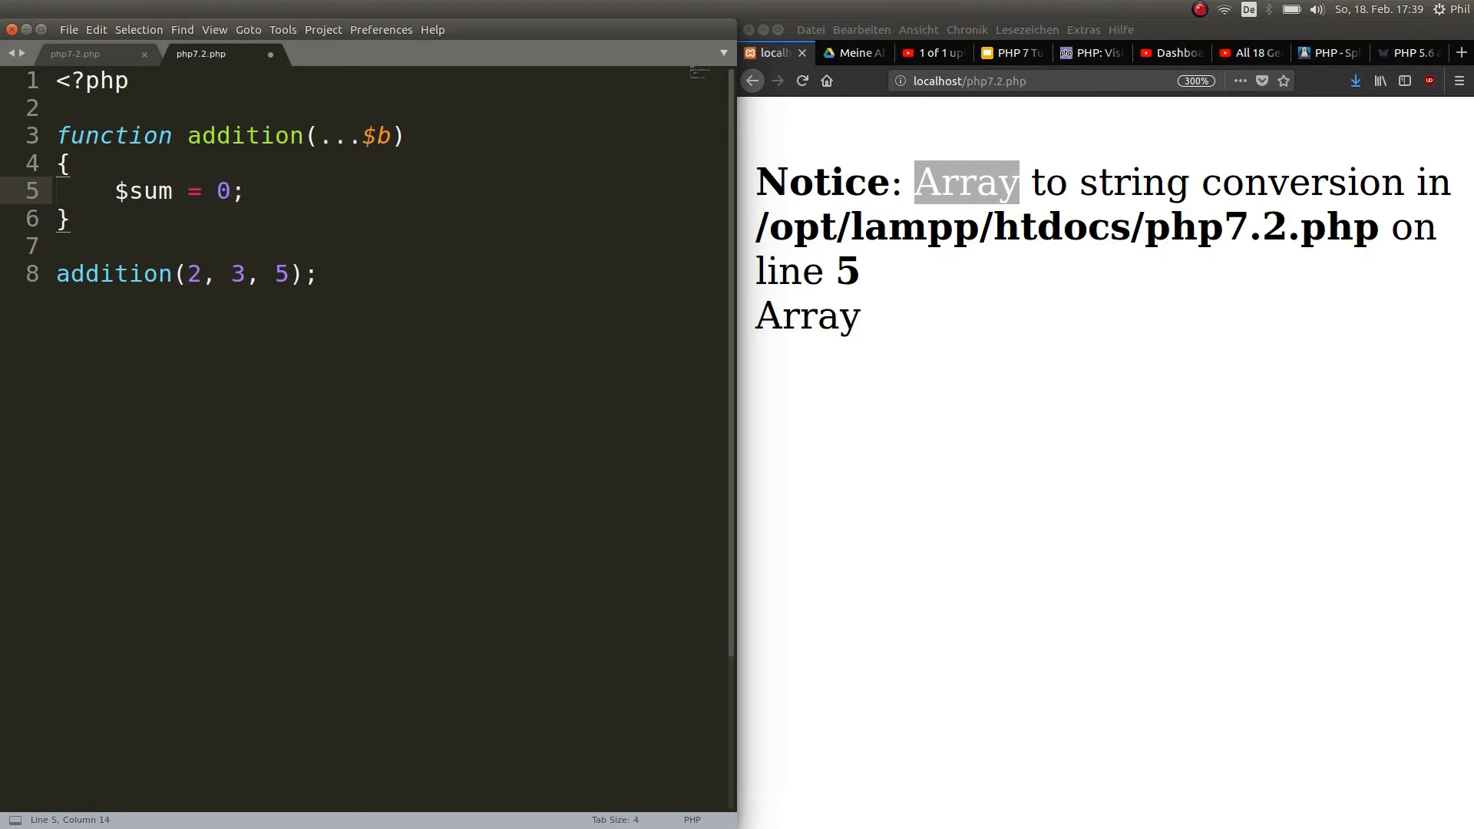
Step: Add foreach ($b as $number){ $sum += $number; } to accumulate the arguments
text(for)
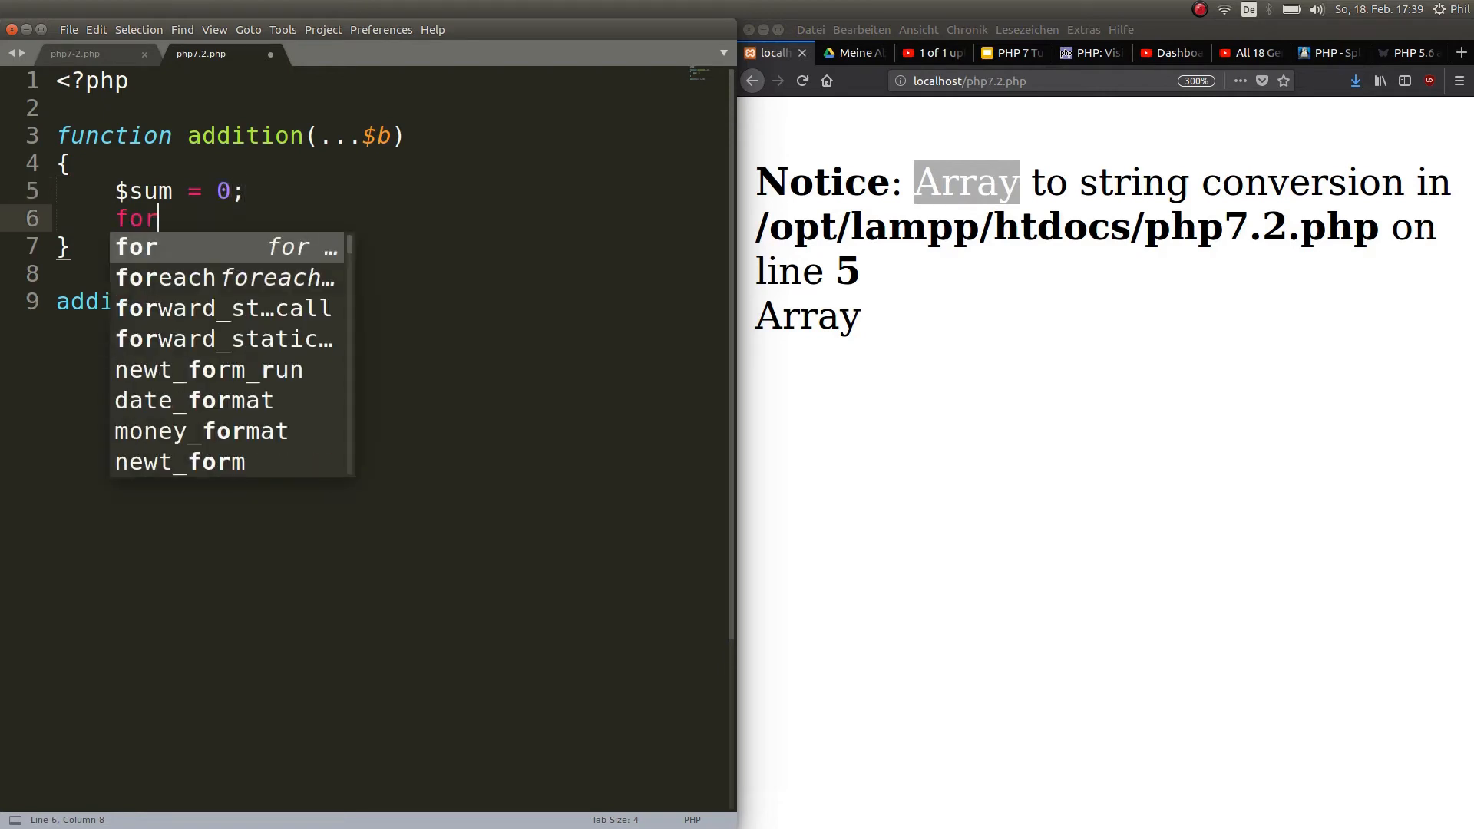
text(each)
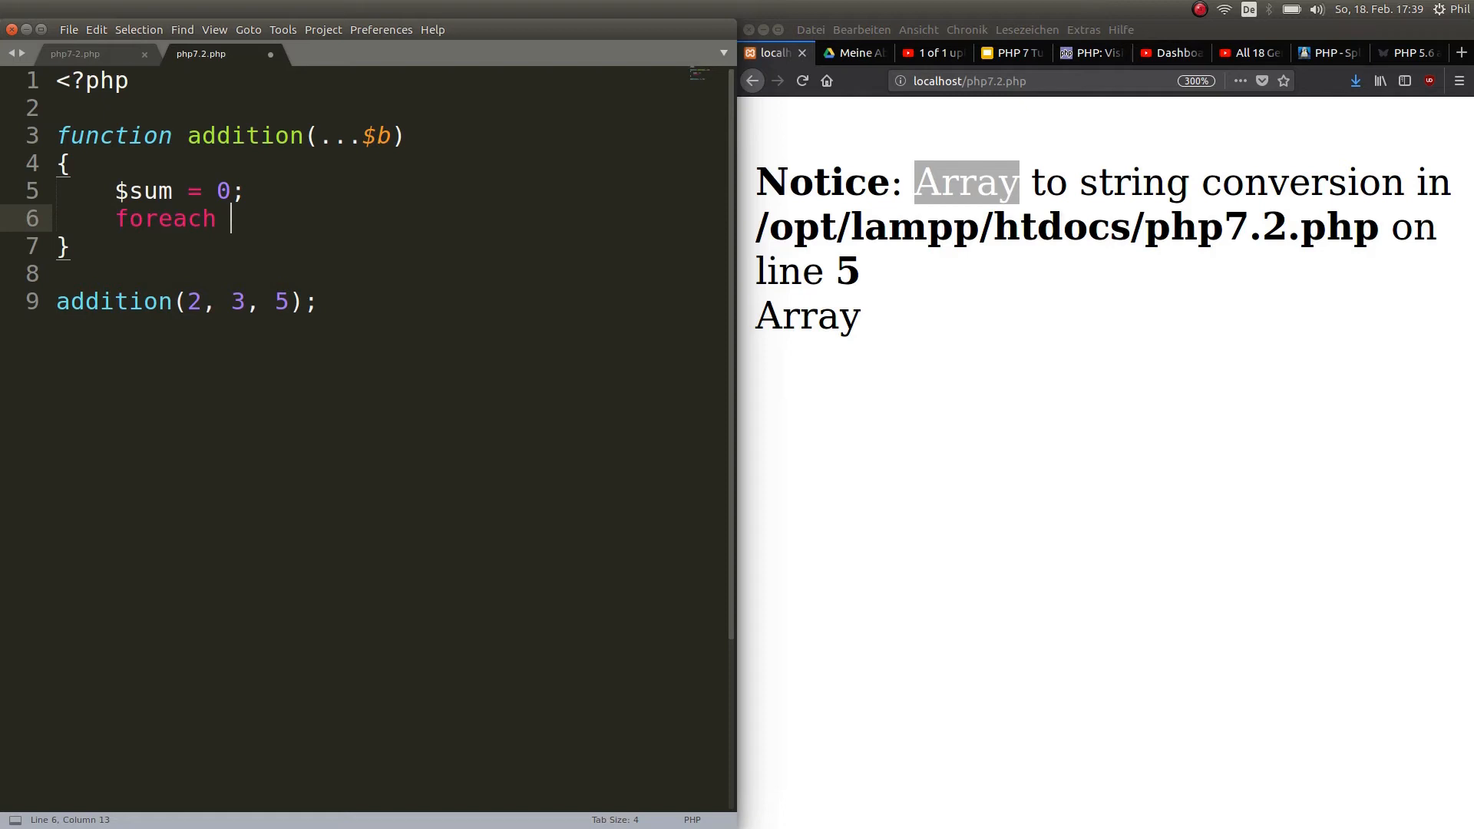
text(()
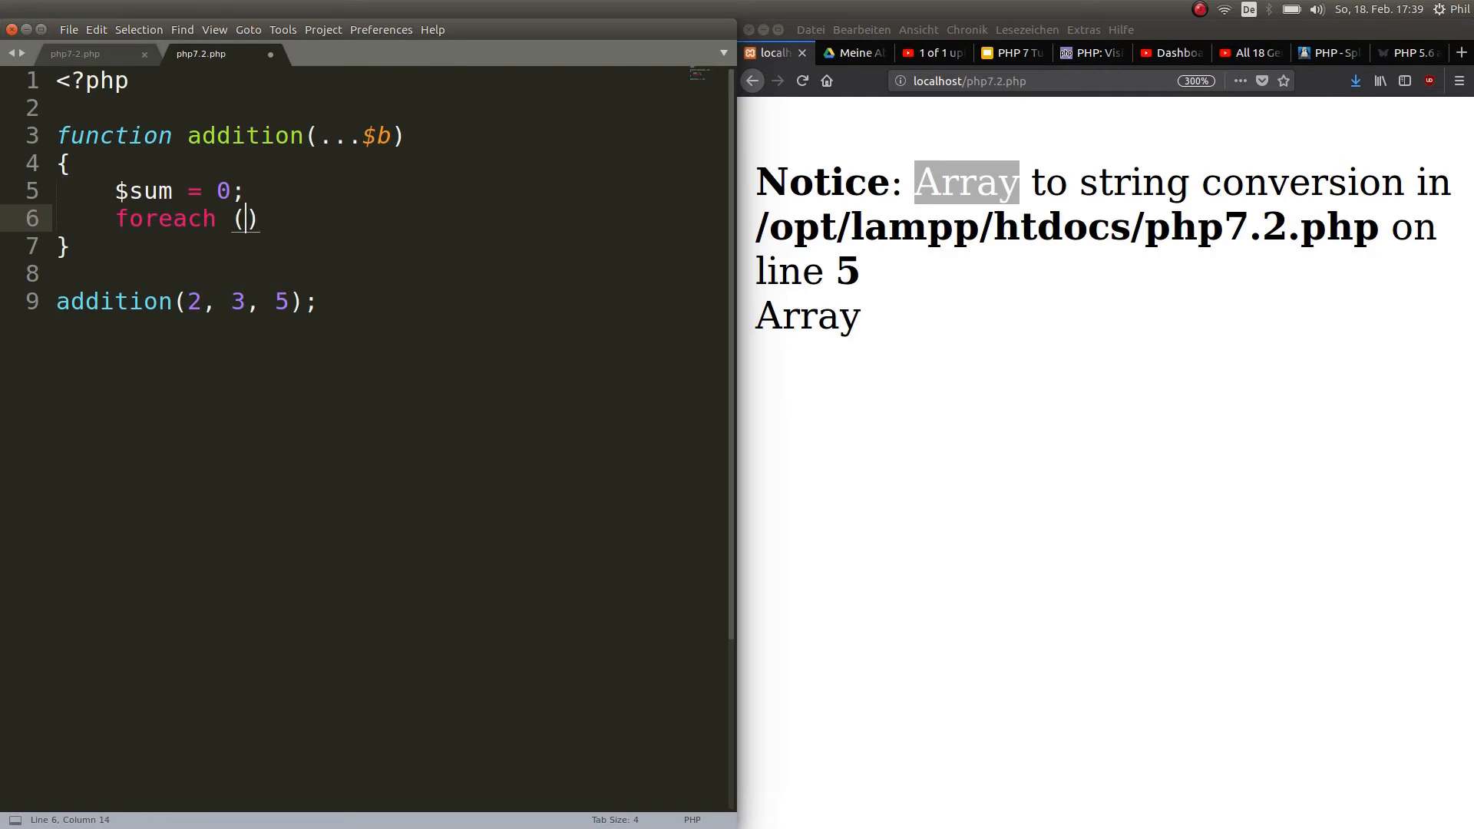
text($b as)
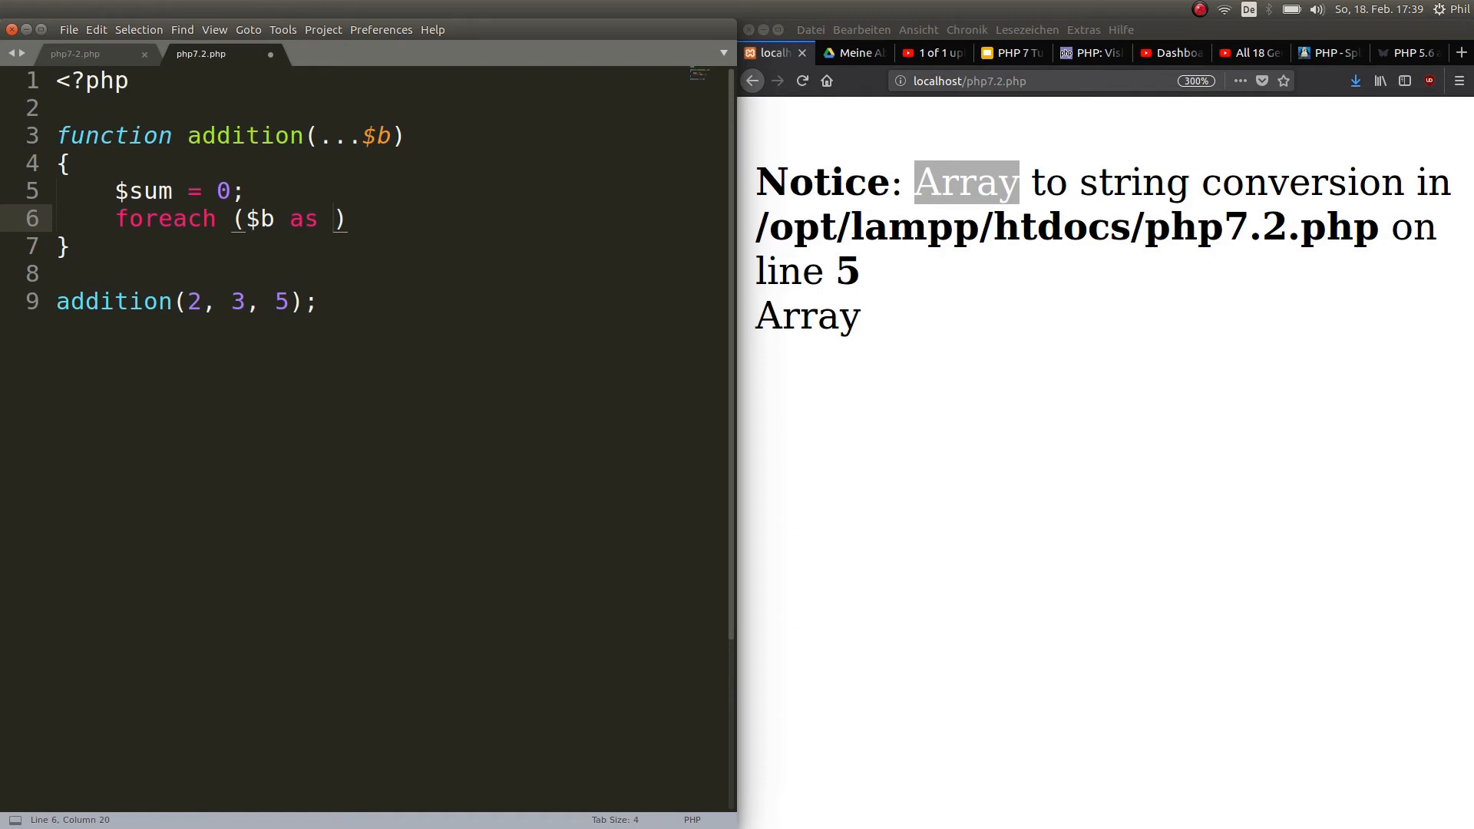
text($number)
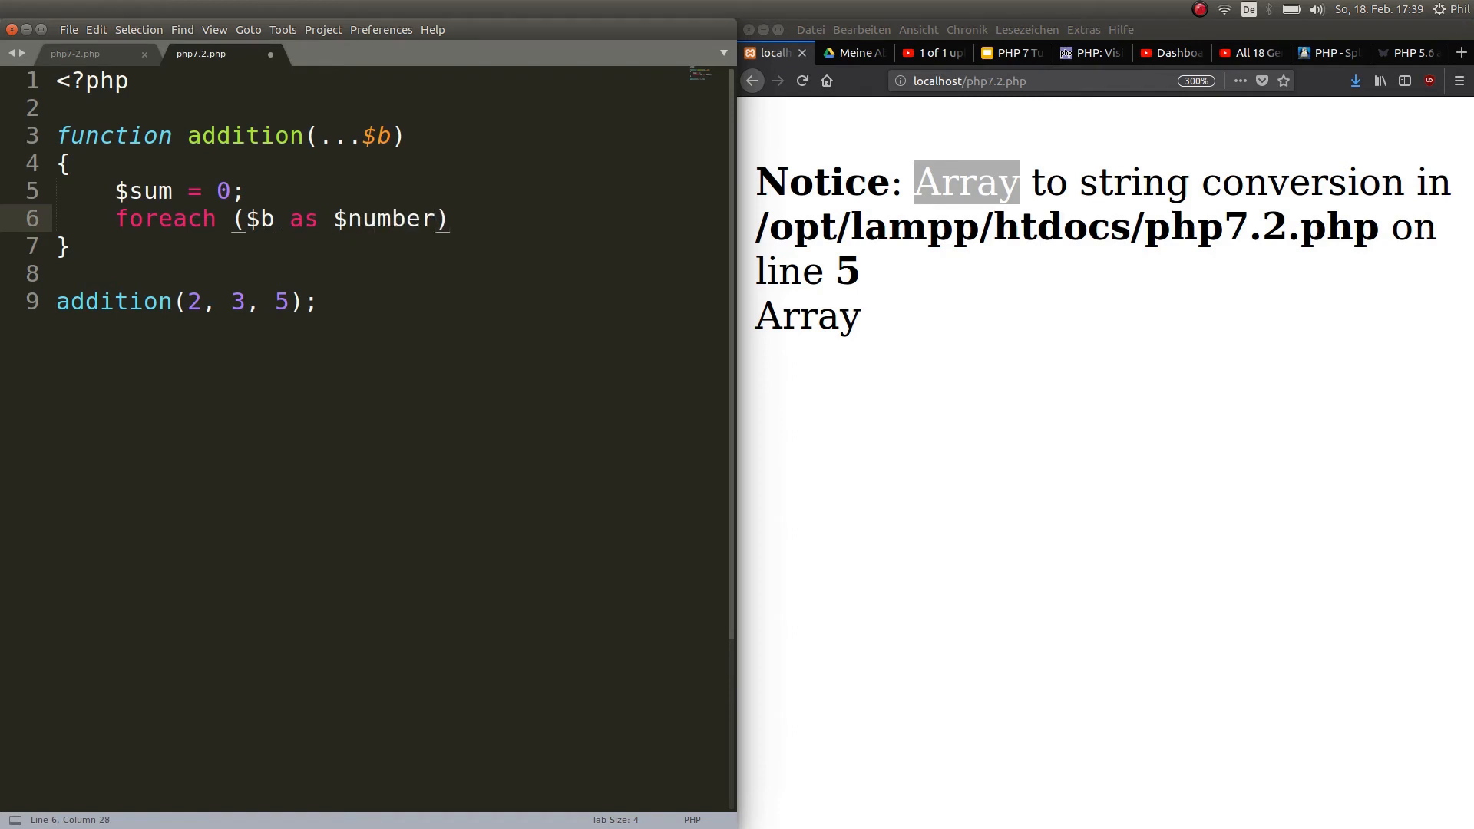
text({)
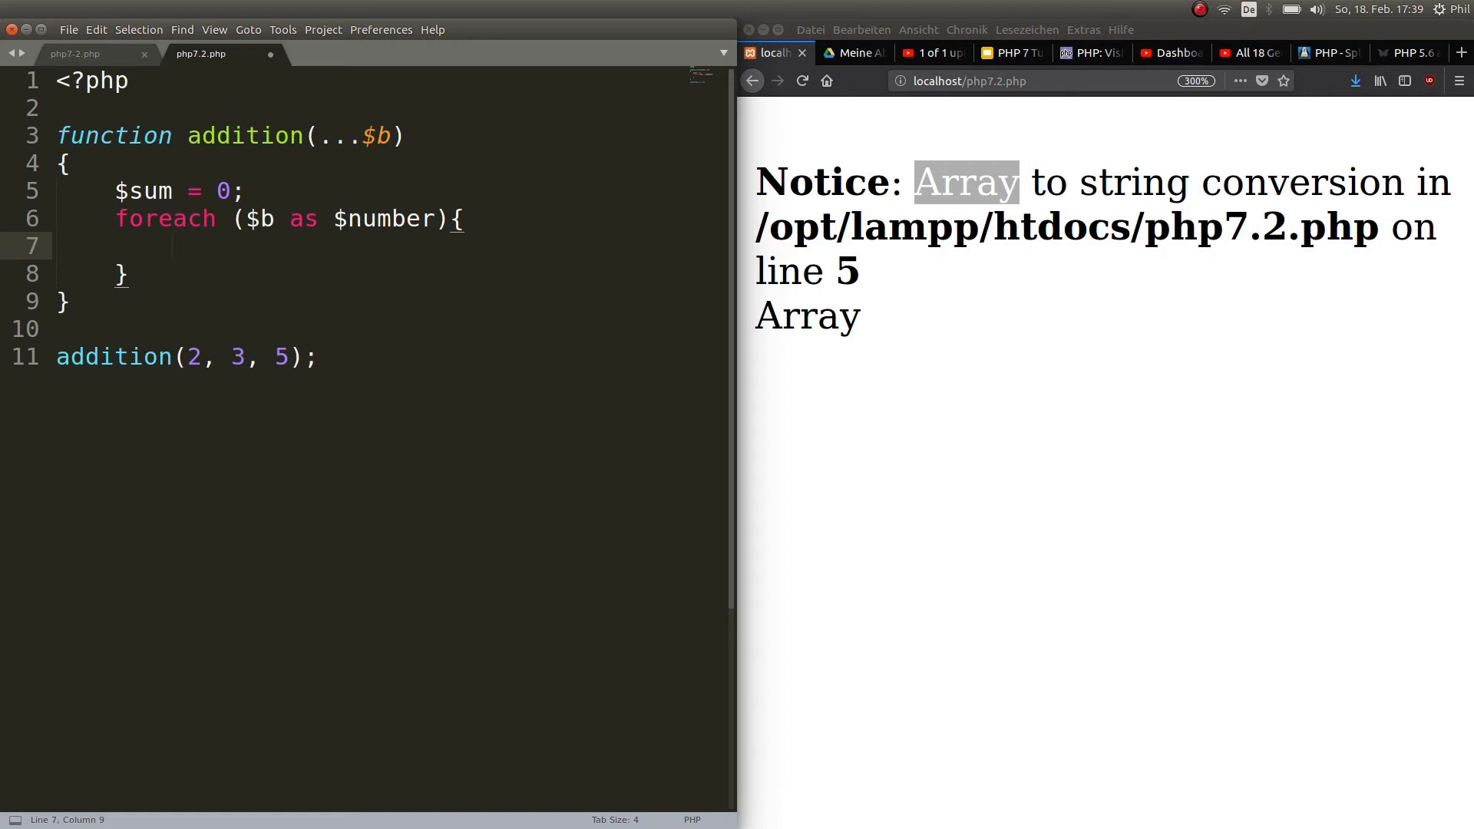
text($)
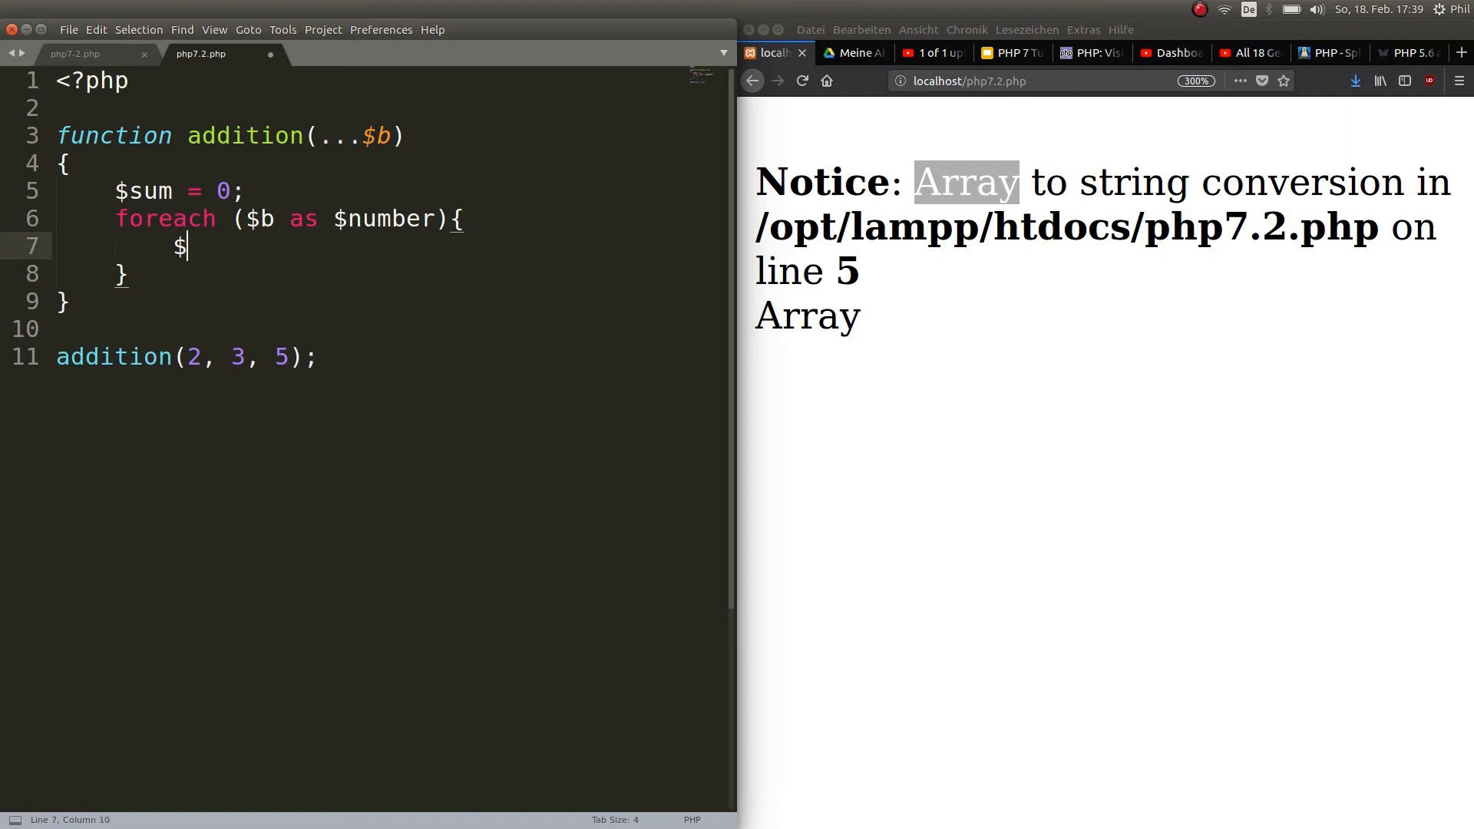
text(sum +)
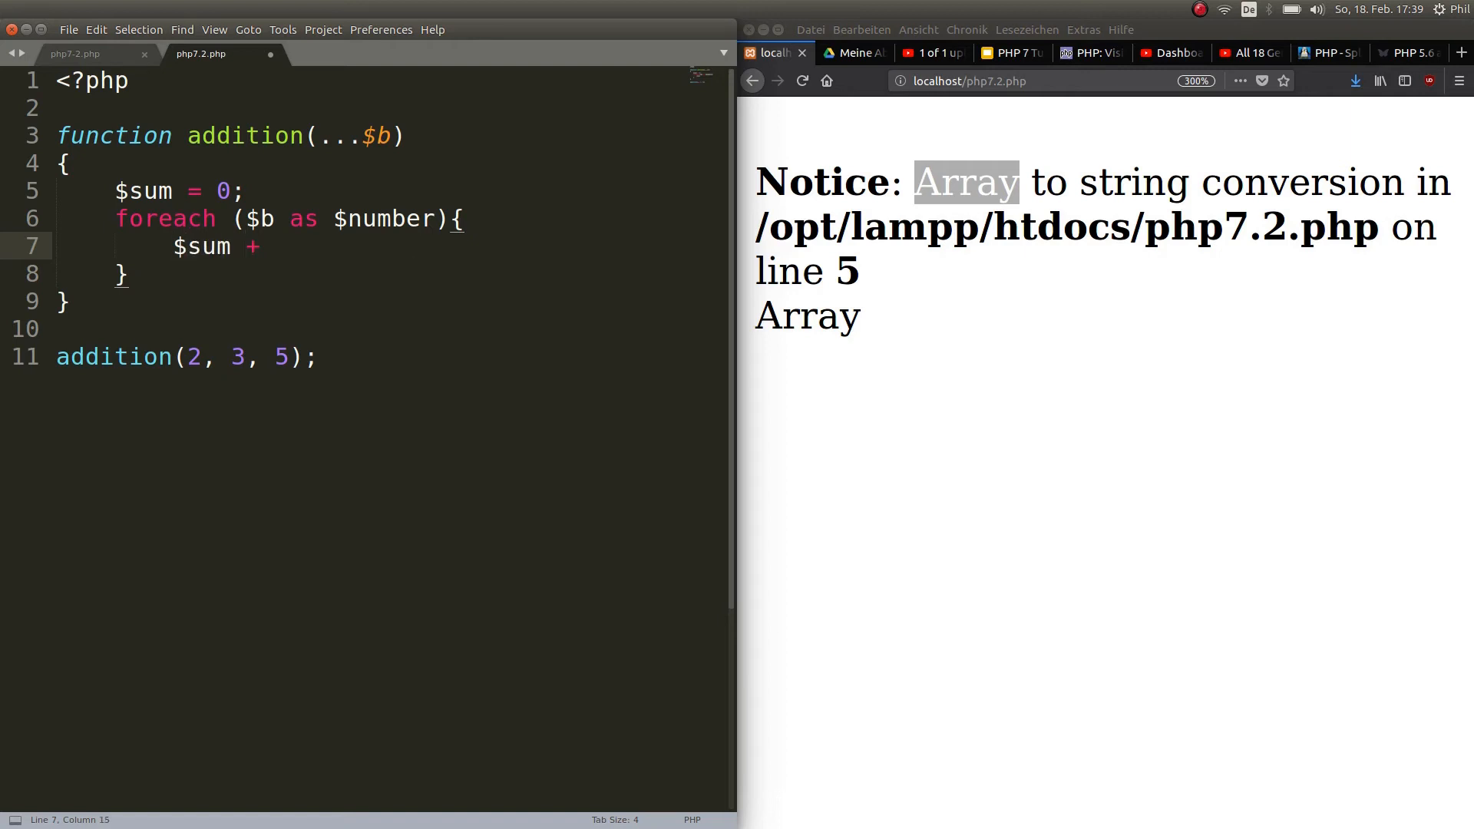
text(=)
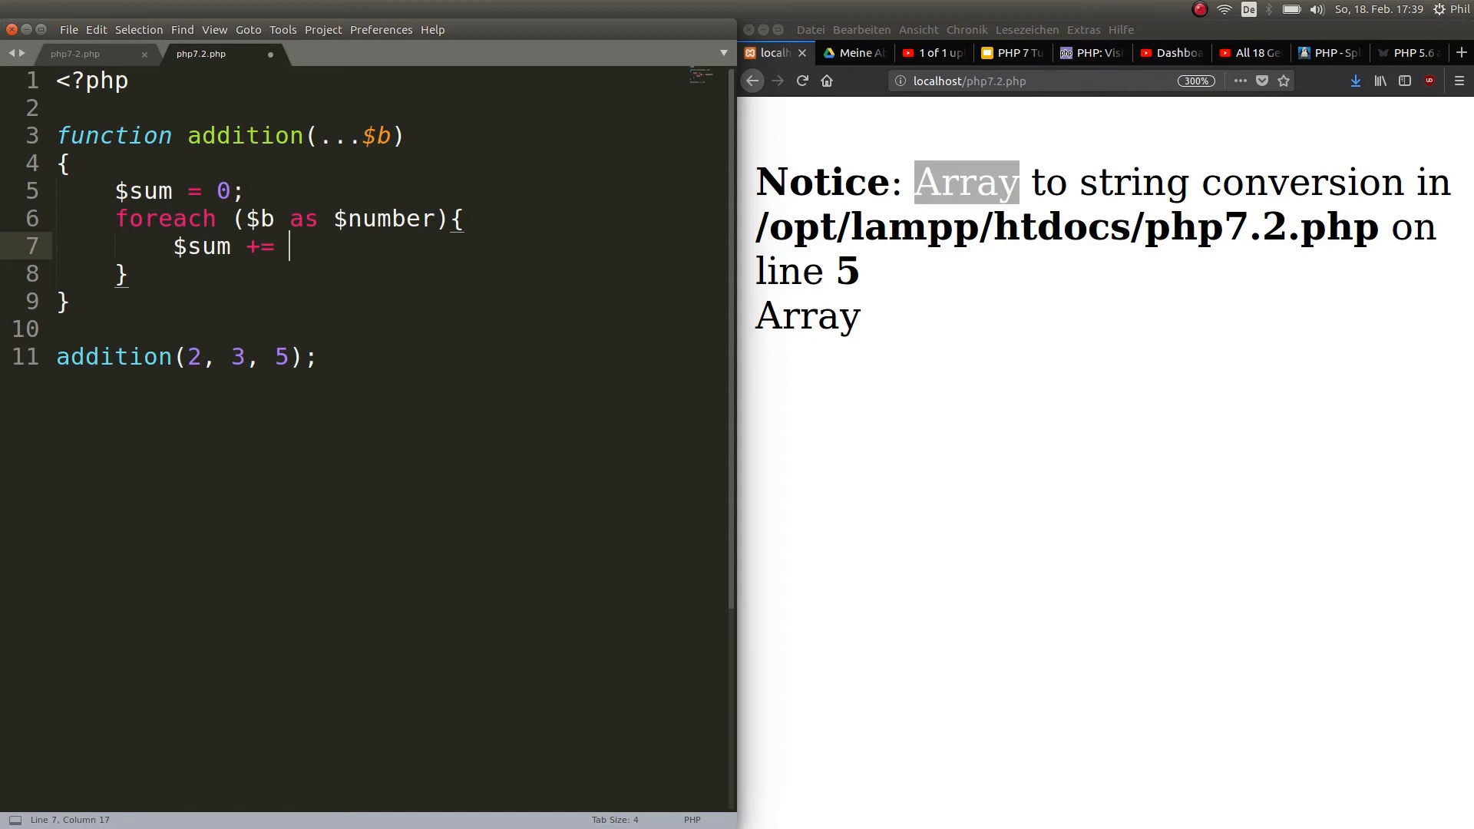
text($number;)
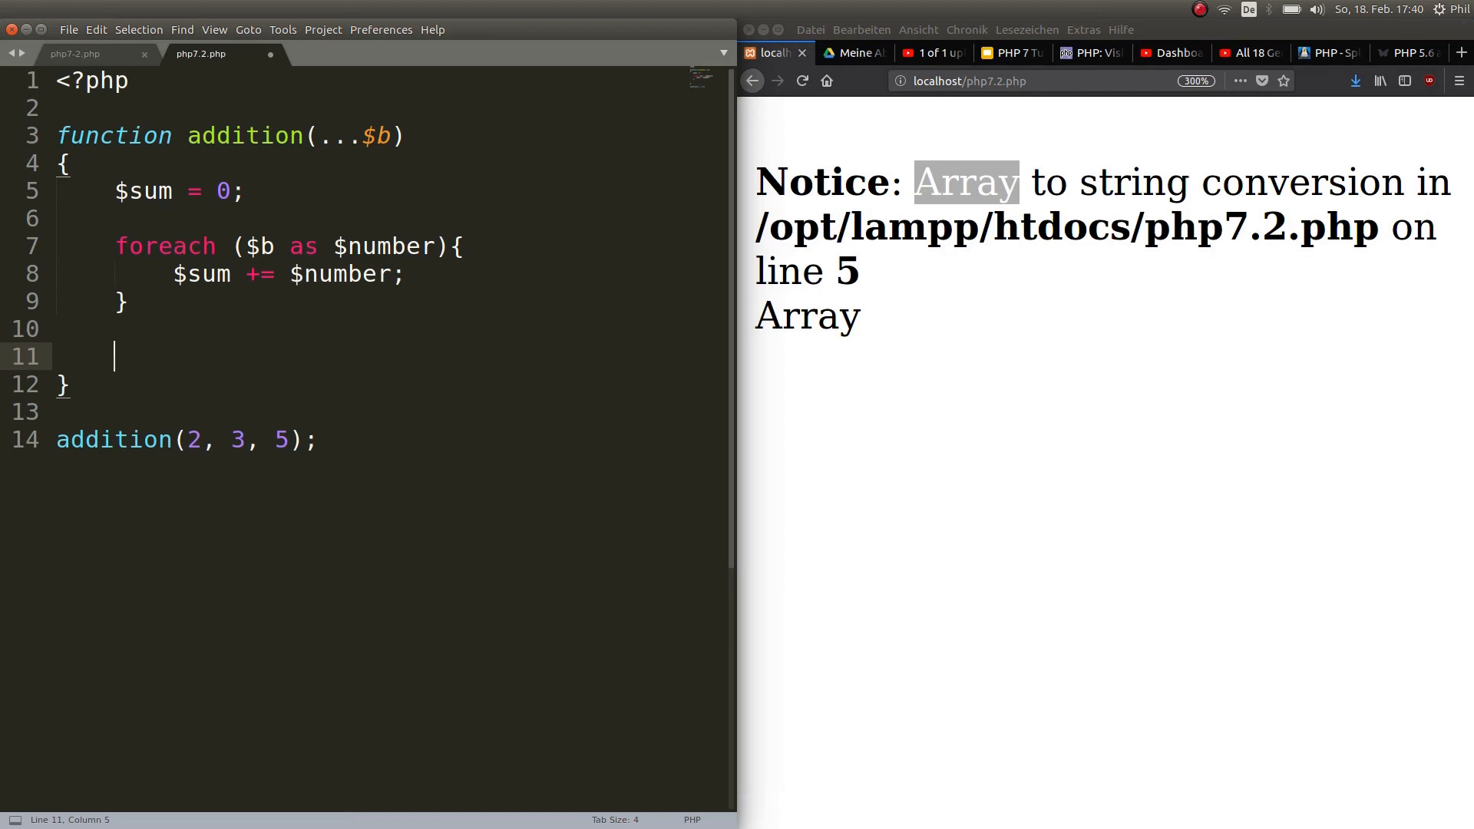
Step: Echo $sum at the end of the function and reload the page to see 10
text(echo)
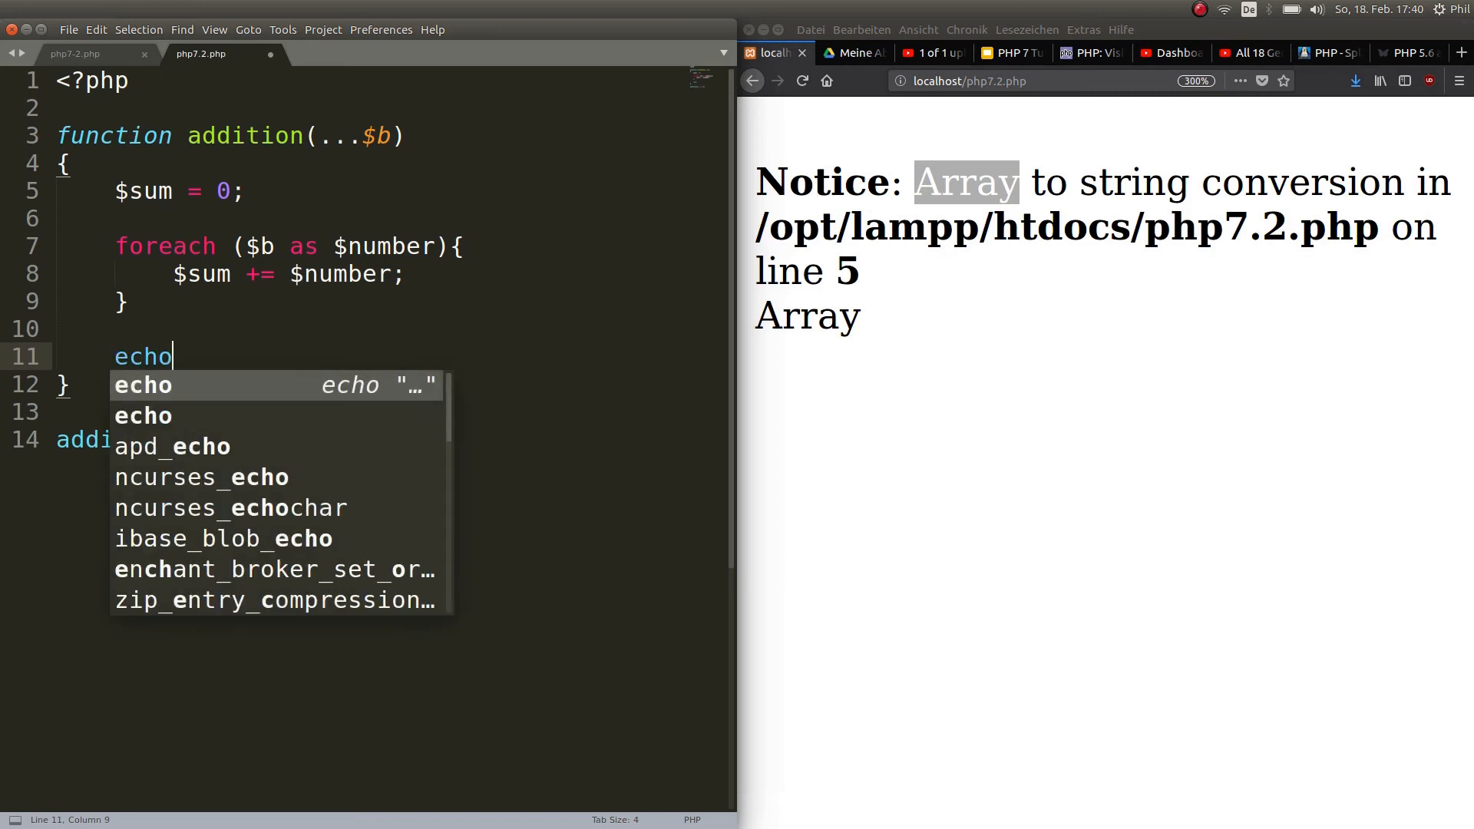
text($sum;)
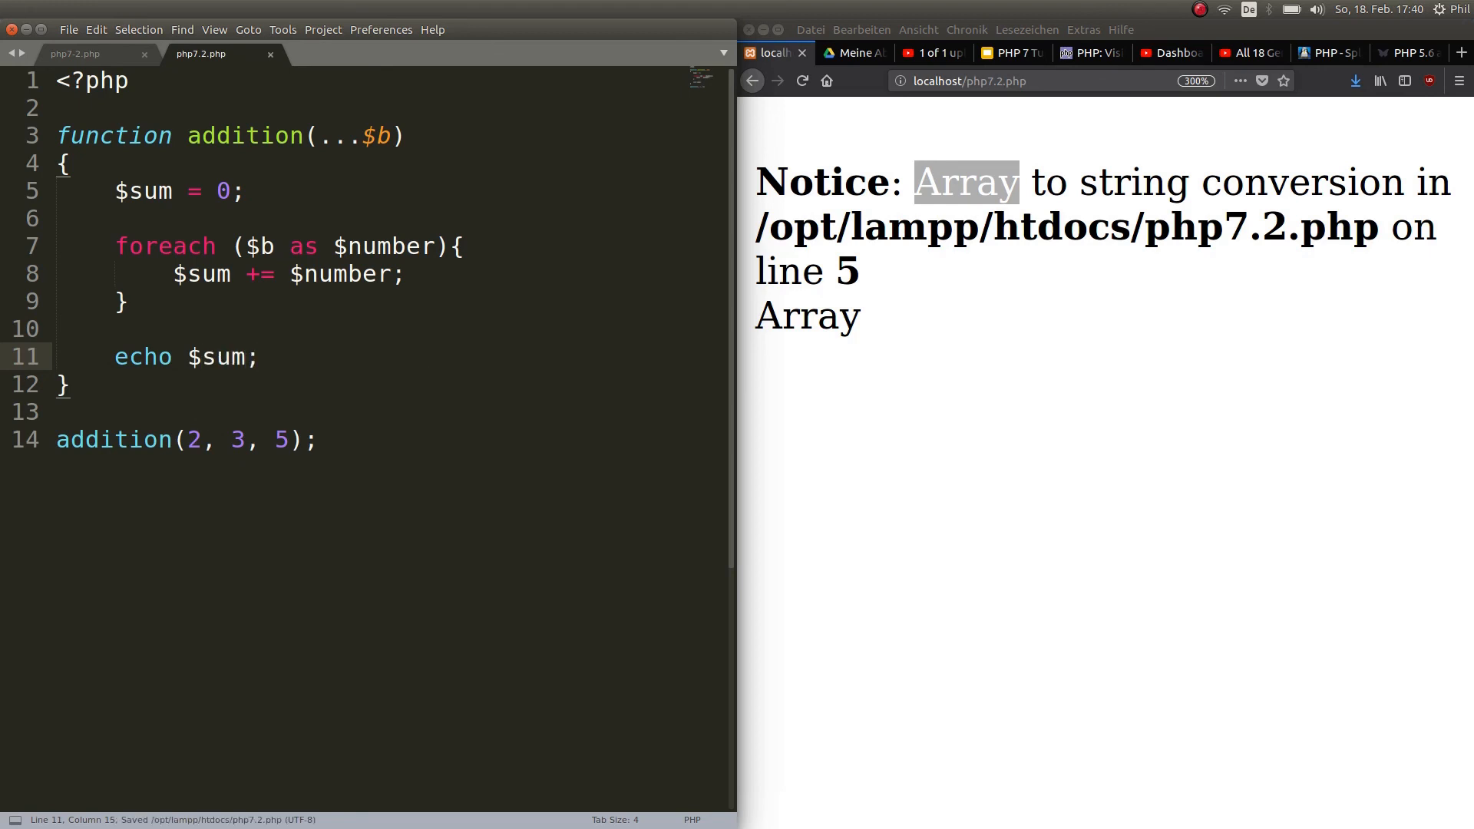
click(801, 81)
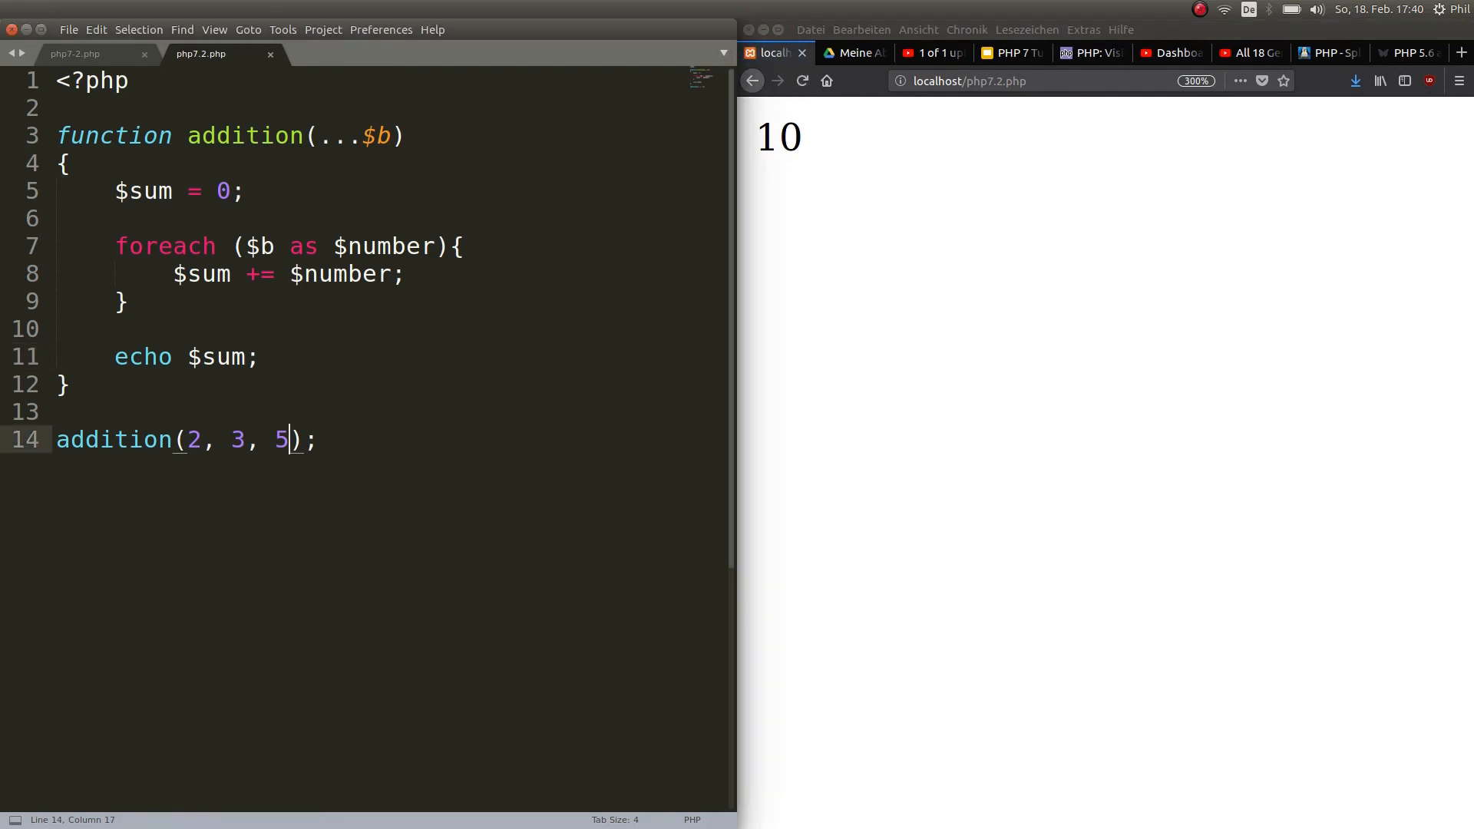
Step: Extend the call to addition(2, 3, 5, 6), save, and reload so the page shows 16
text(, 6)
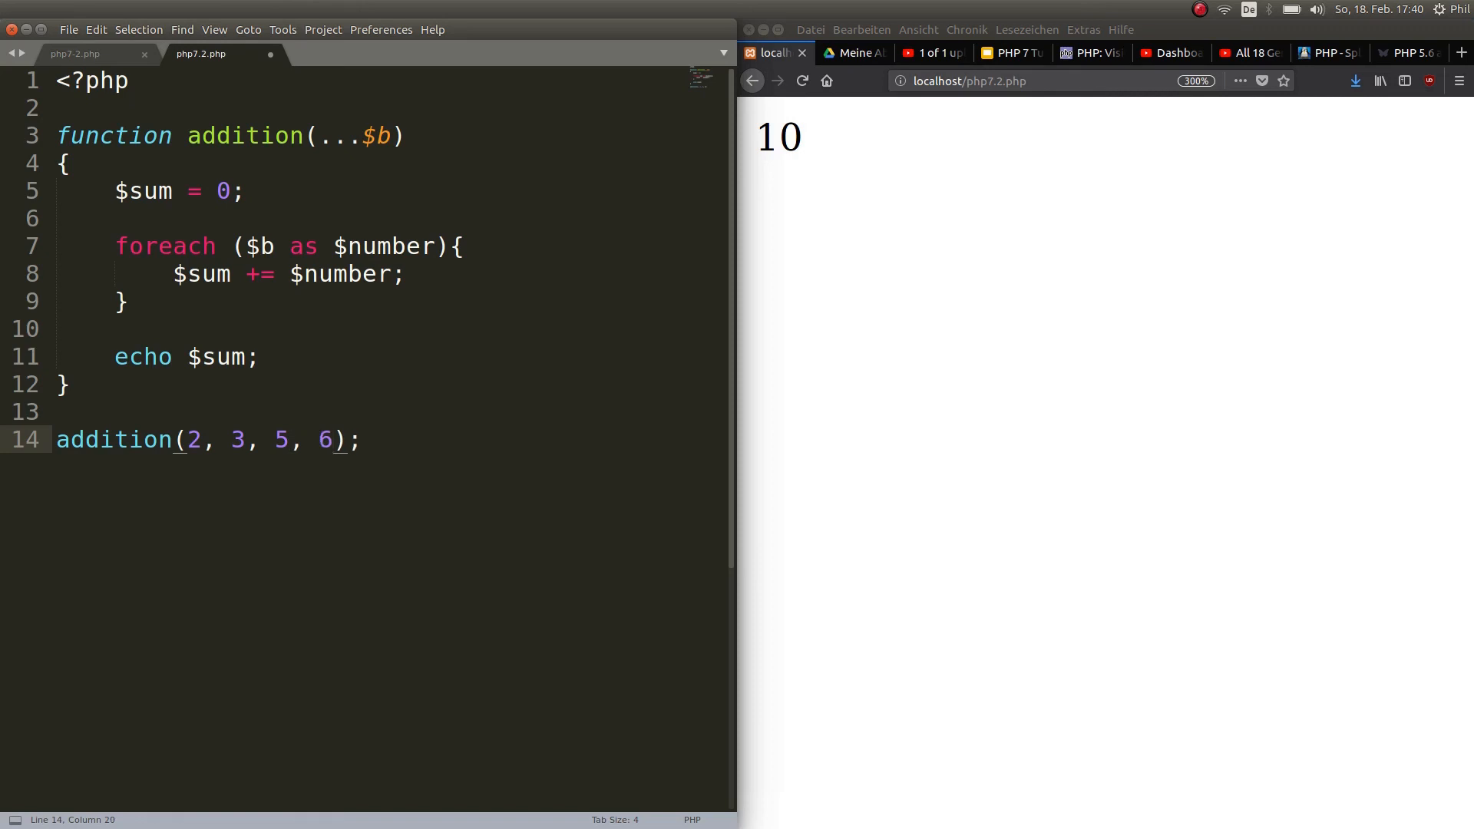
key(ctrl+s)
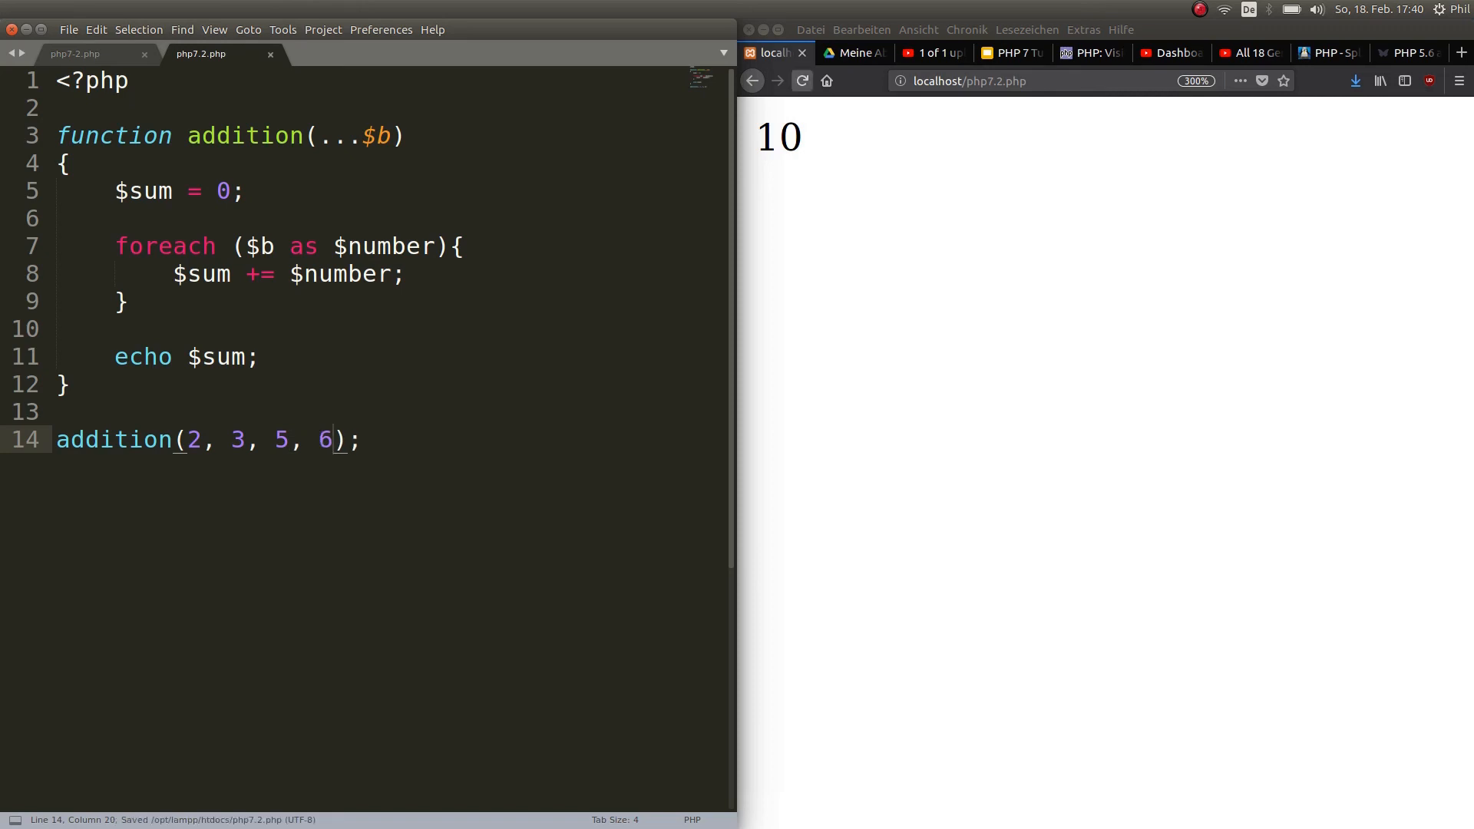
click(802, 81)
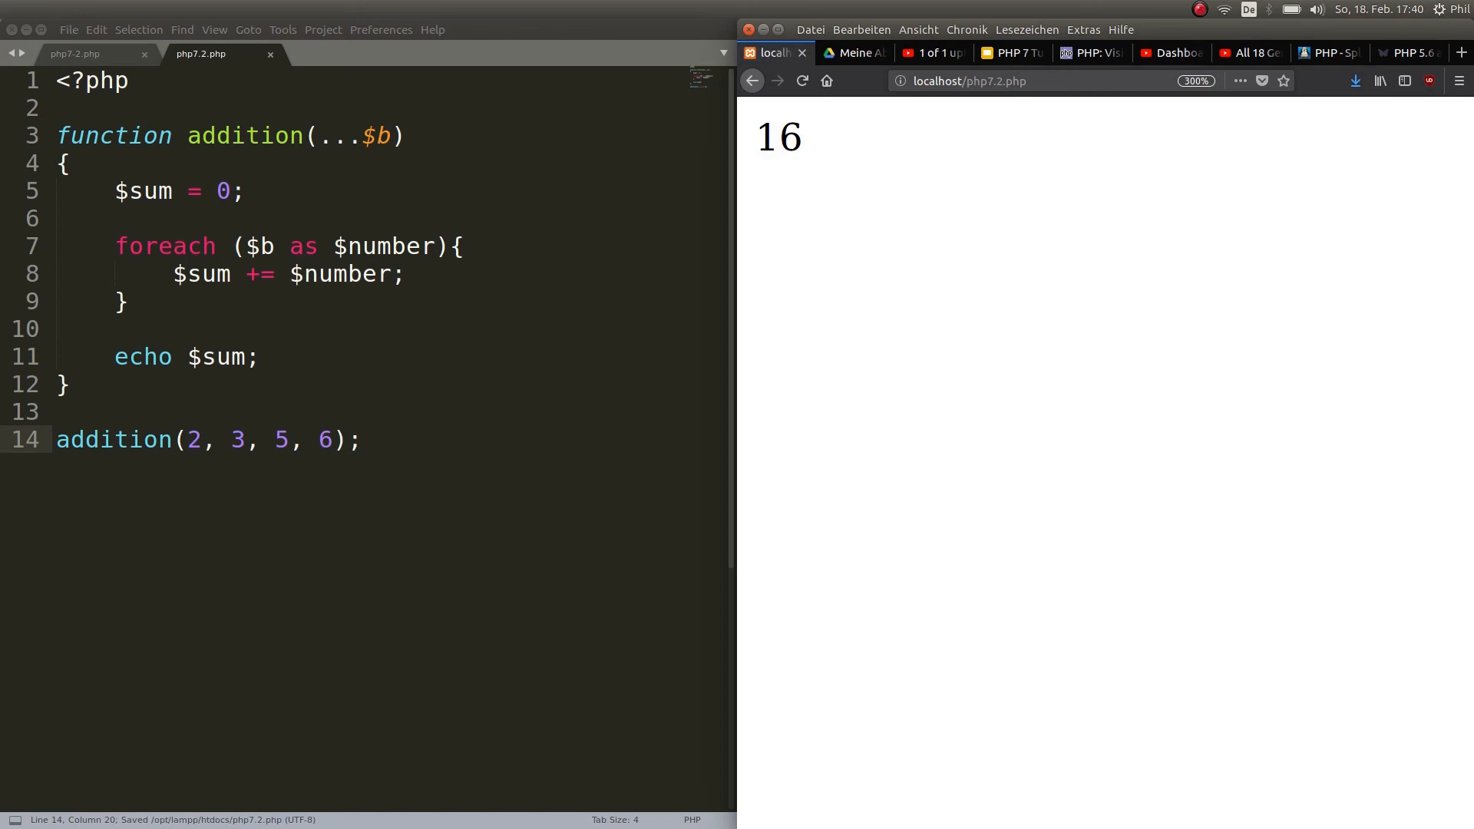